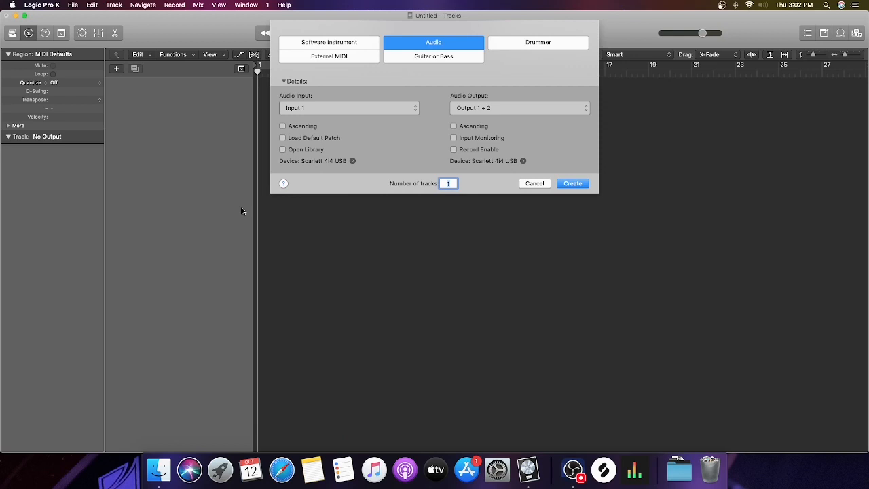
mouse_move(74, 6)
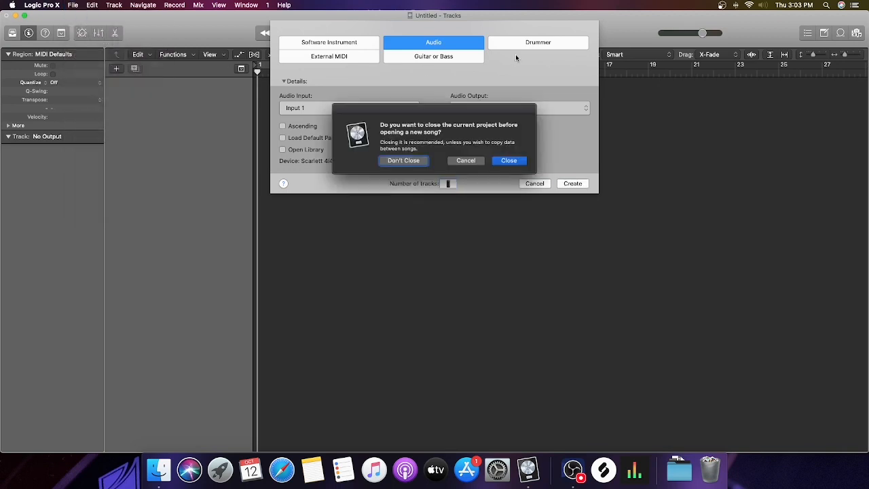
Discard the previous project and create a new one with a single audio track, Audio 1
click(508, 161)
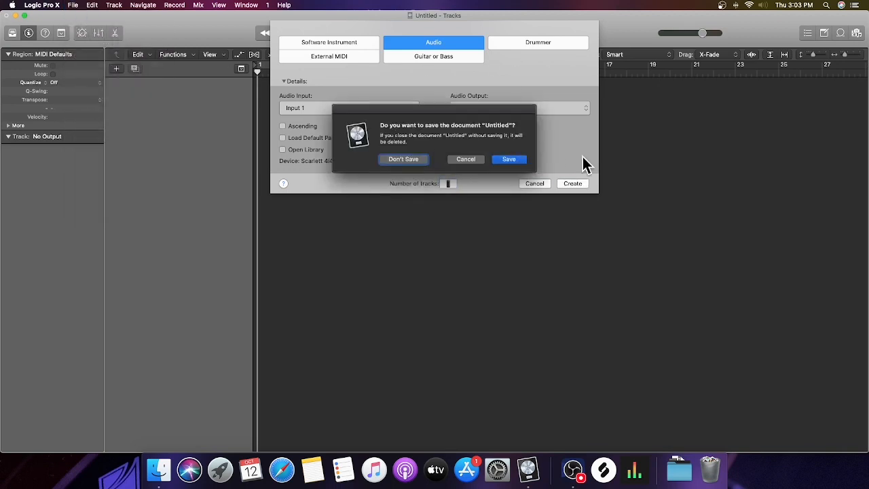
click(403, 159)
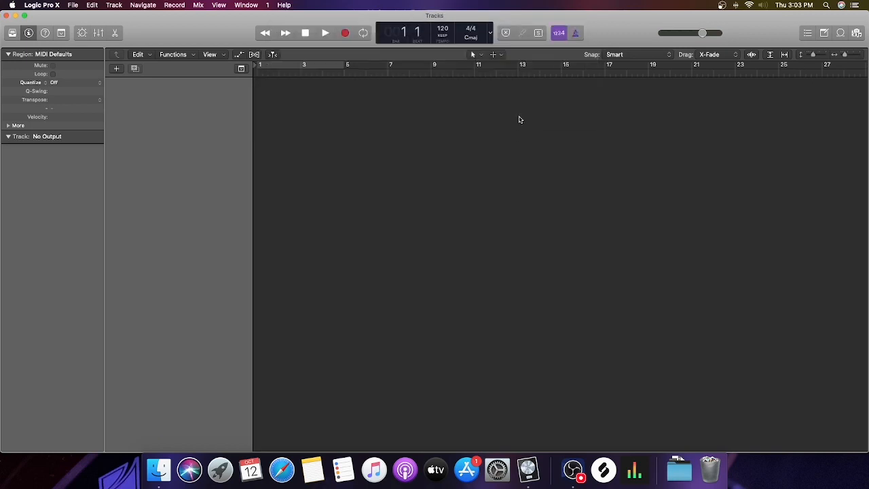
click(115, 68)
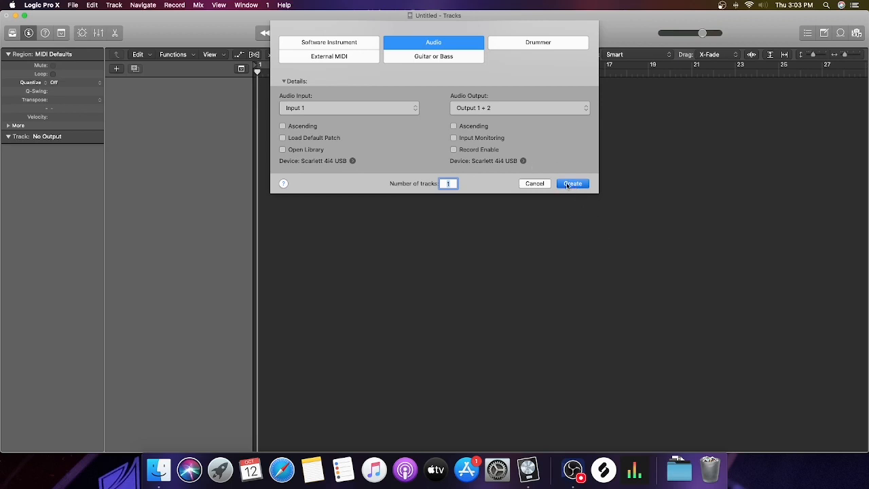
click(573, 183)
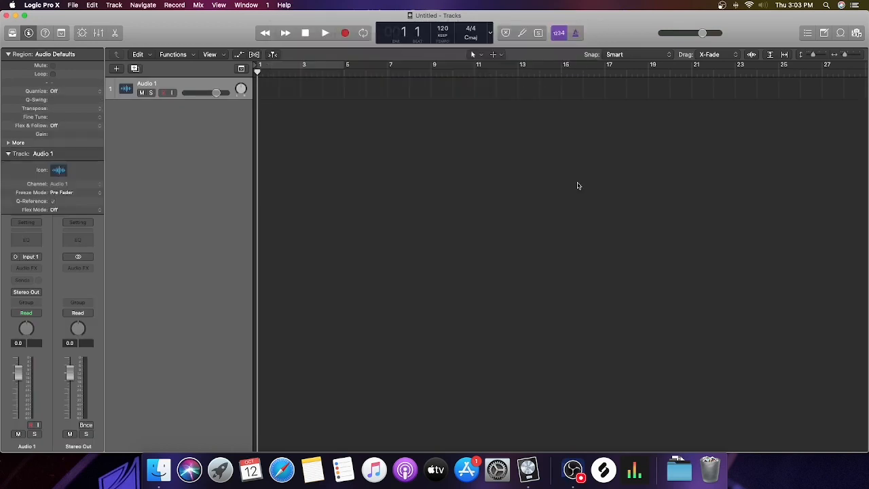
Locate Build Your Home 113.wav on the Ash SSD in Finder and drop it onto Audio 1
click(9, 153)
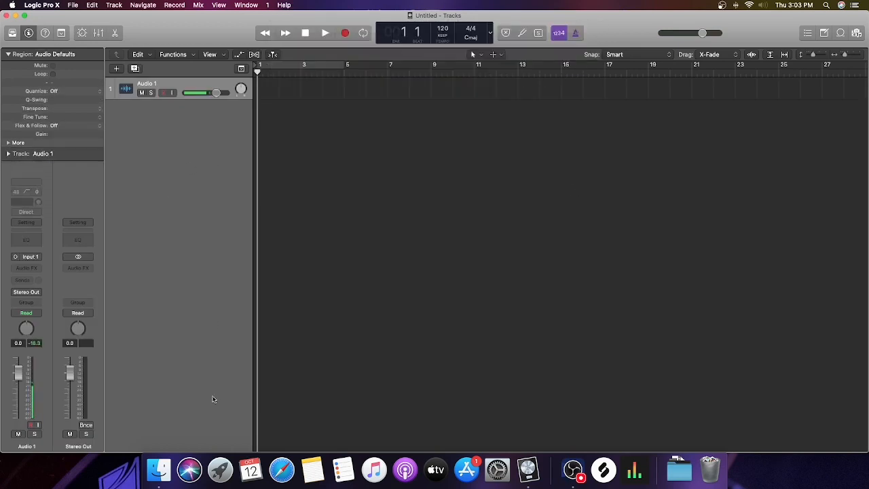
mouse_move(159, 470)
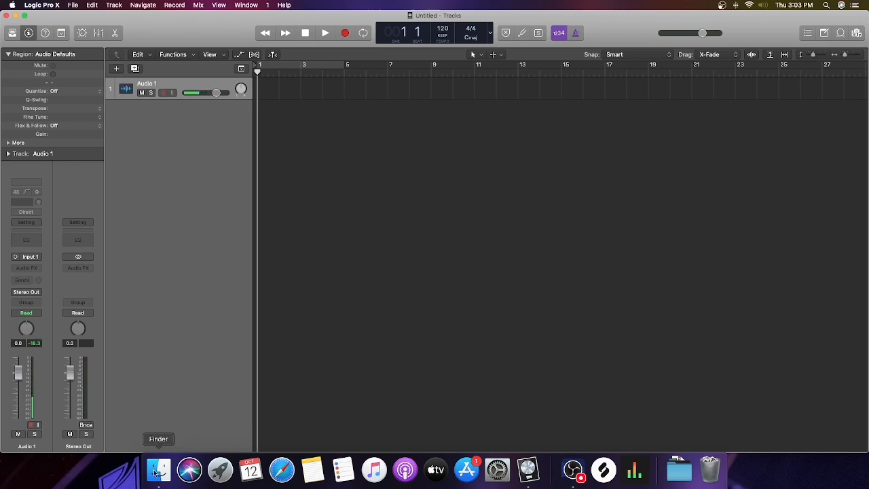
click(158, 469)
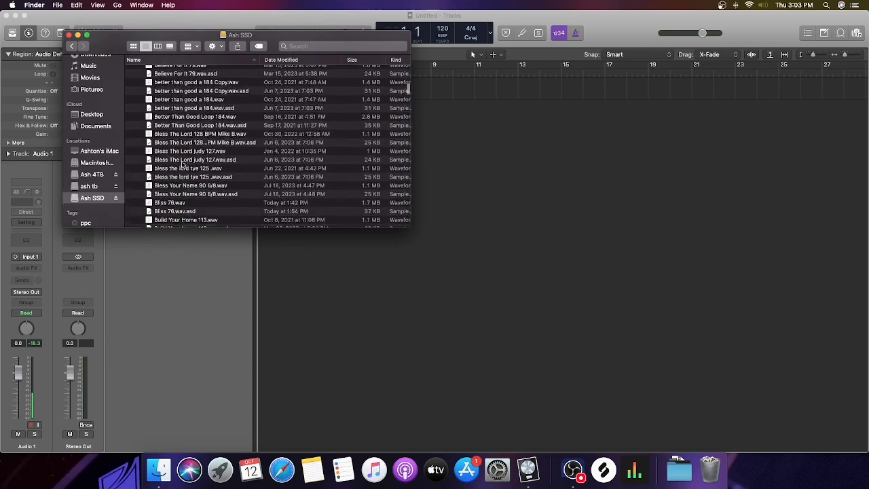
scroll(up, 3)
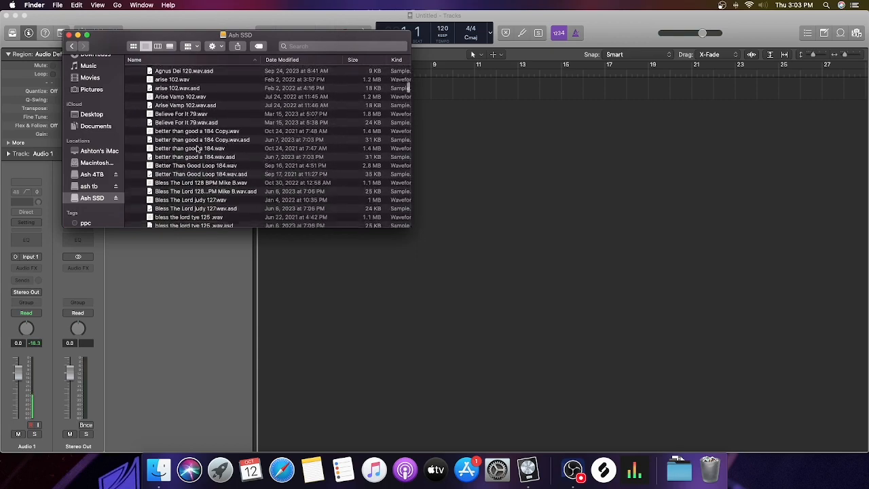
scroll(down, 3)
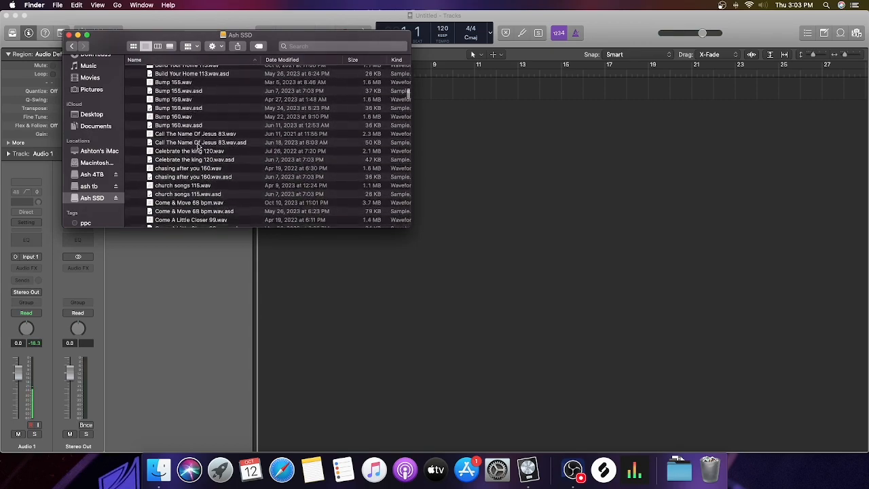
scroll(up, 3)
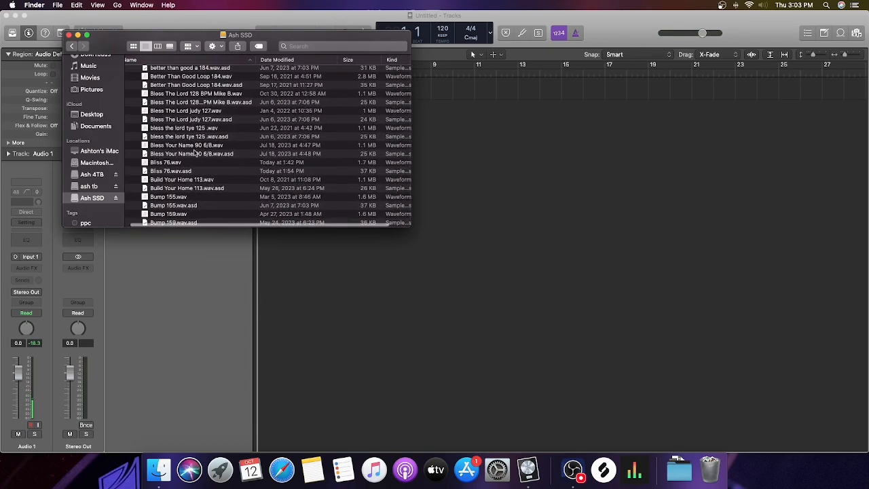
scroll(down, 3)
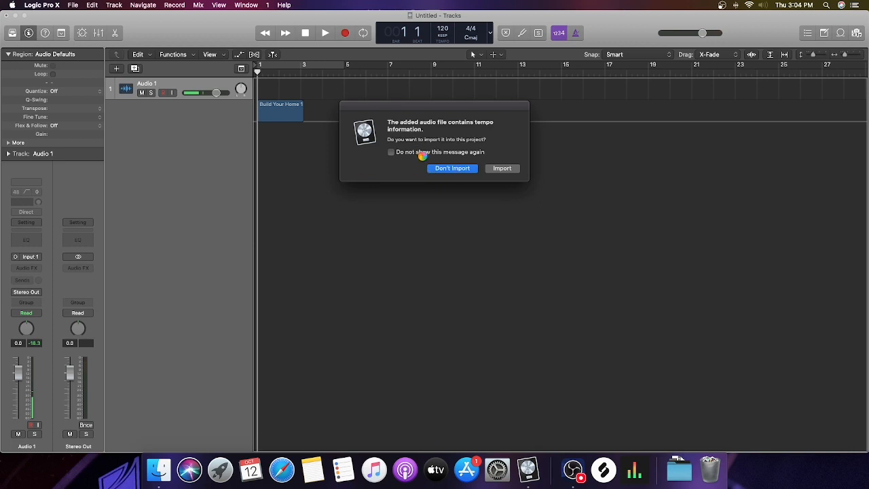
Import the loop's 113 BPM tempo and set a cycle range over the Build Your Home region
click(453, 168)
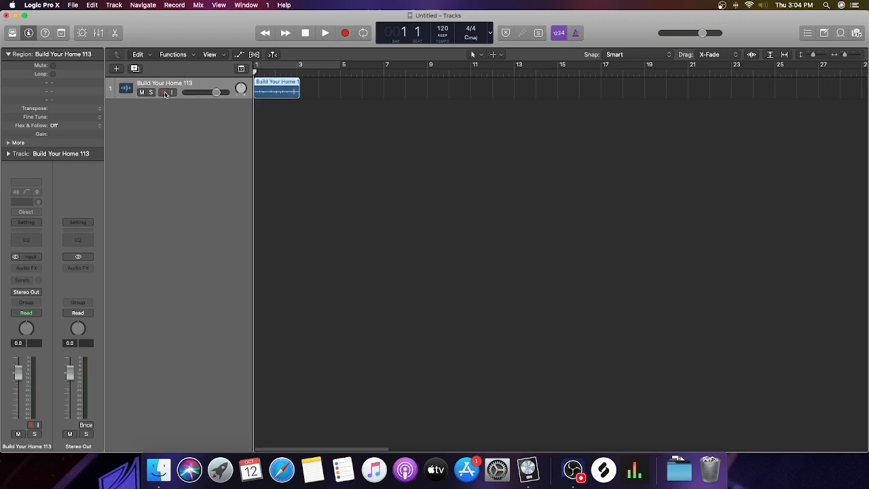
mouse_move(165, 93)
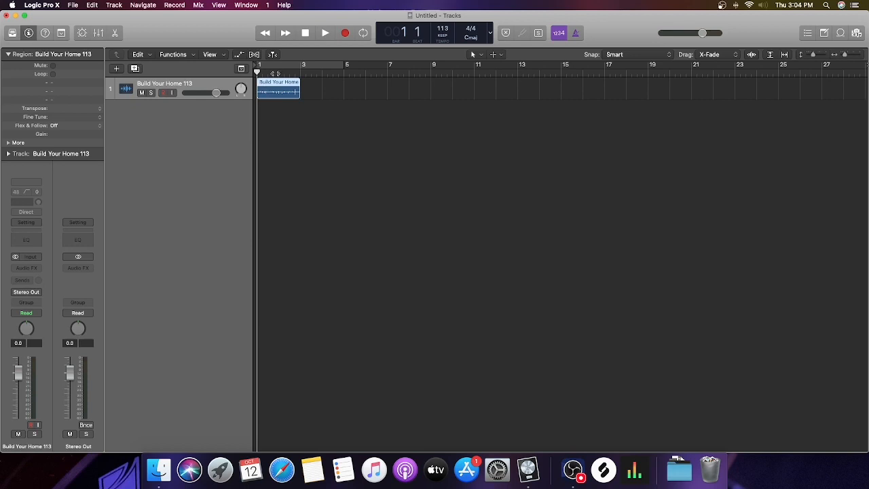
drag(258, 65, 342, 66)
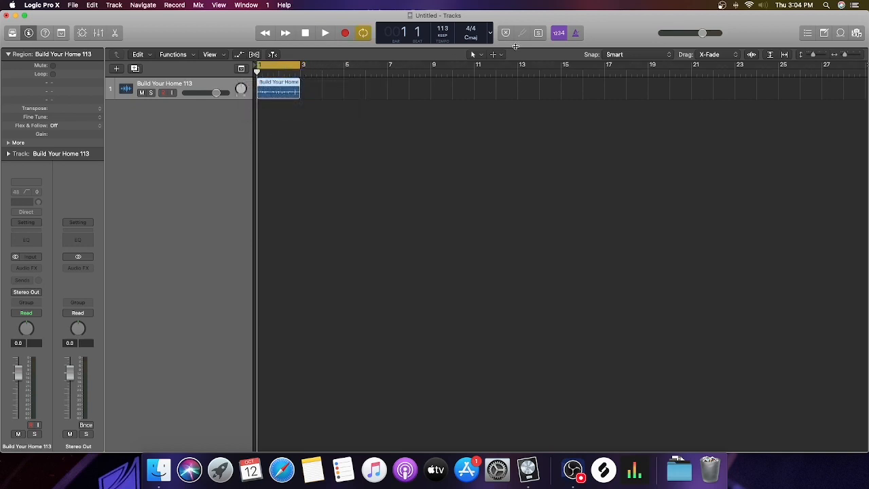
click(324, 33)
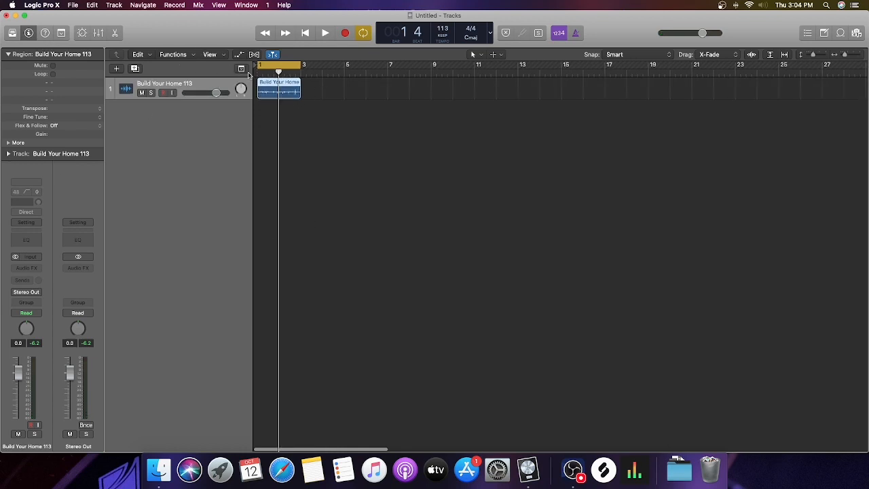
mouse_move(253, 71)
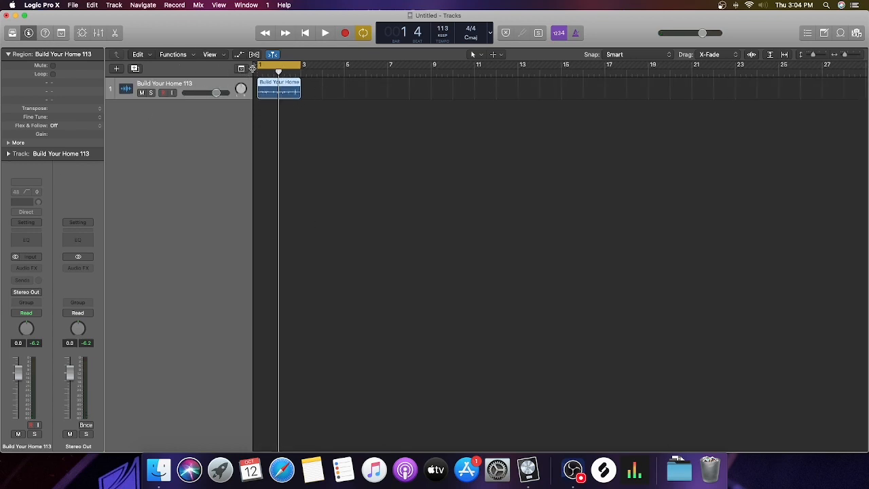
Show global tracks and add a marker named Build Your Home at the start, playhead at bar 5
click(242, 68)
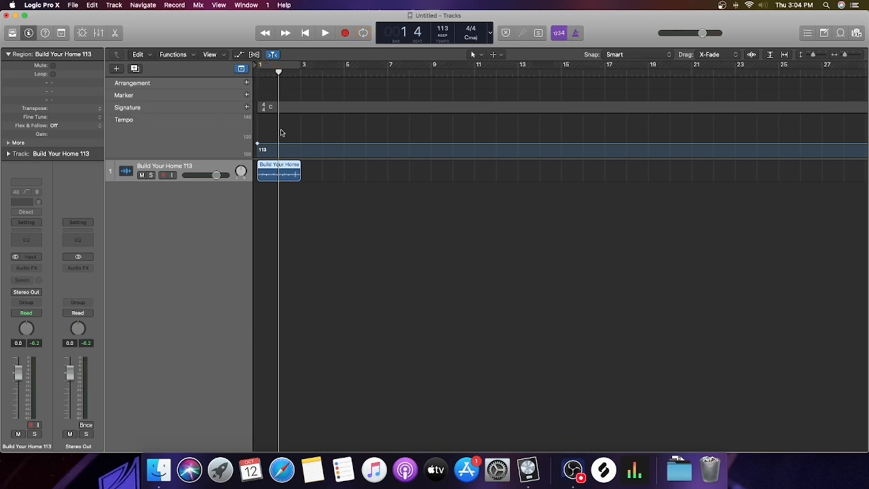
mouse_move(250, 96)
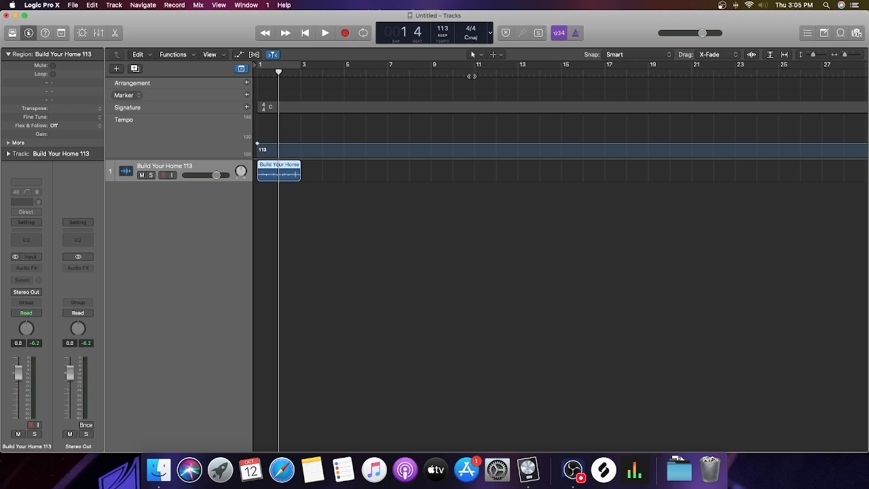
click(247, 95)
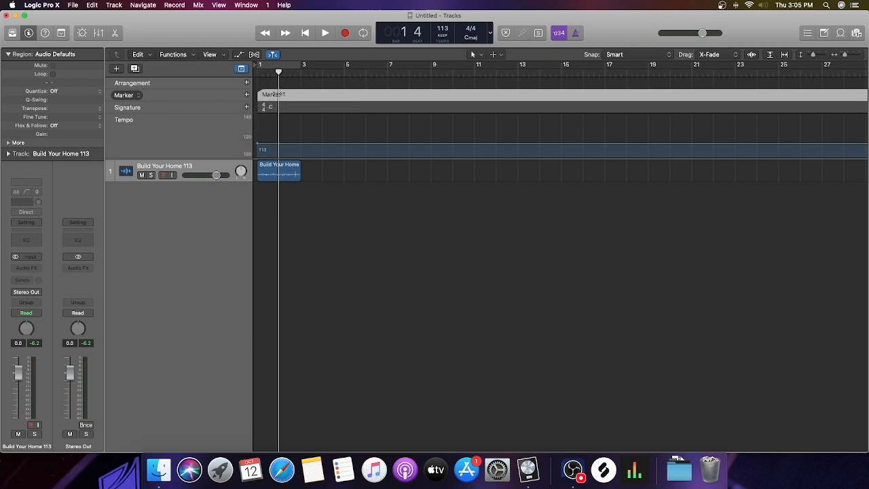
double_click(273, 94)
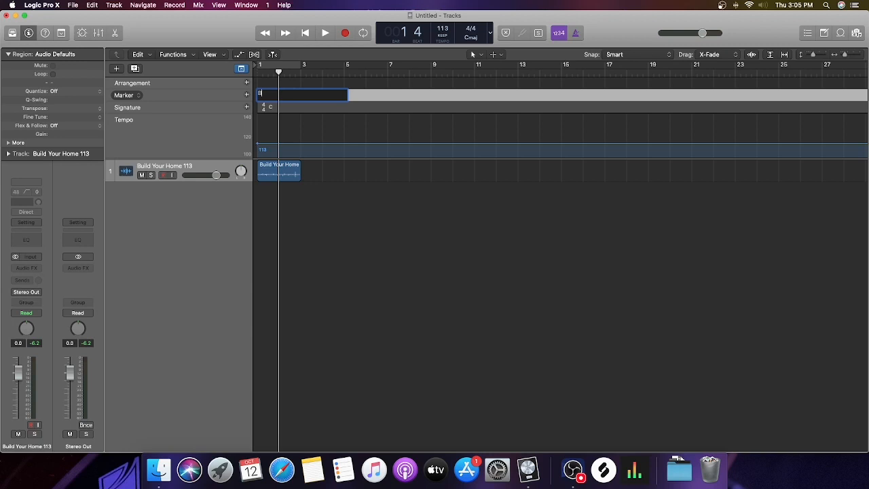
text(Build You Home)
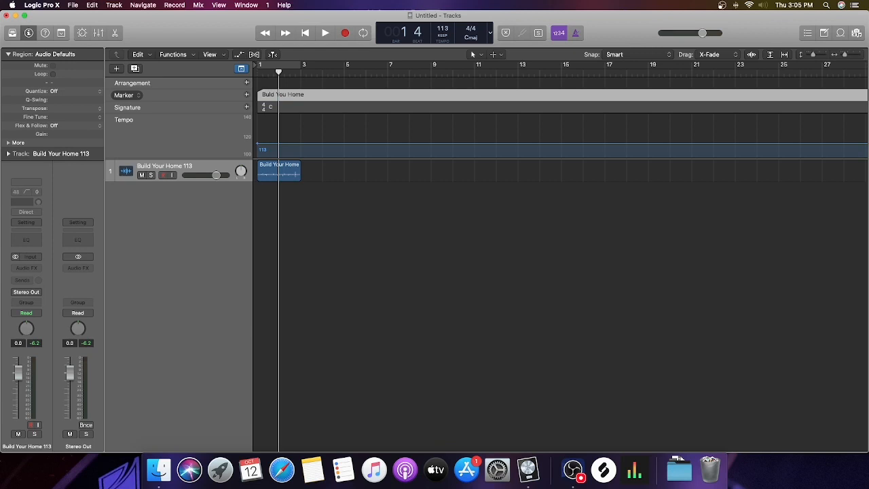
mouse_move(310, 123)
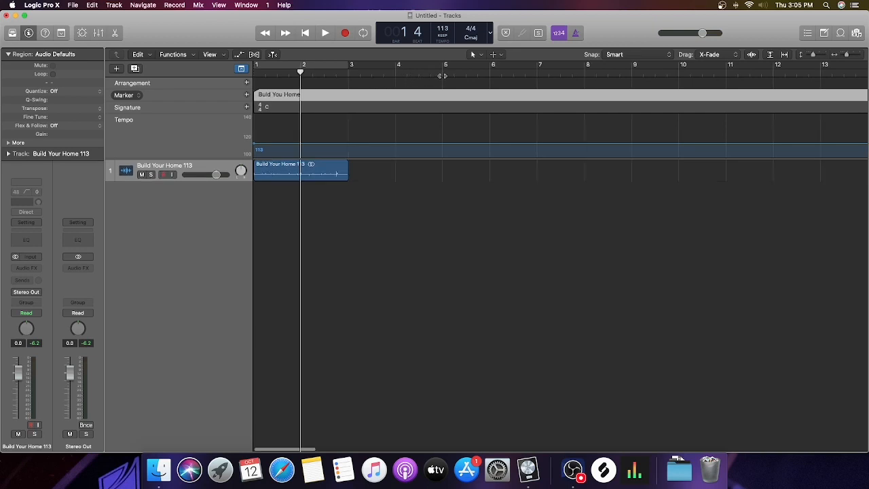
click(445, 70)
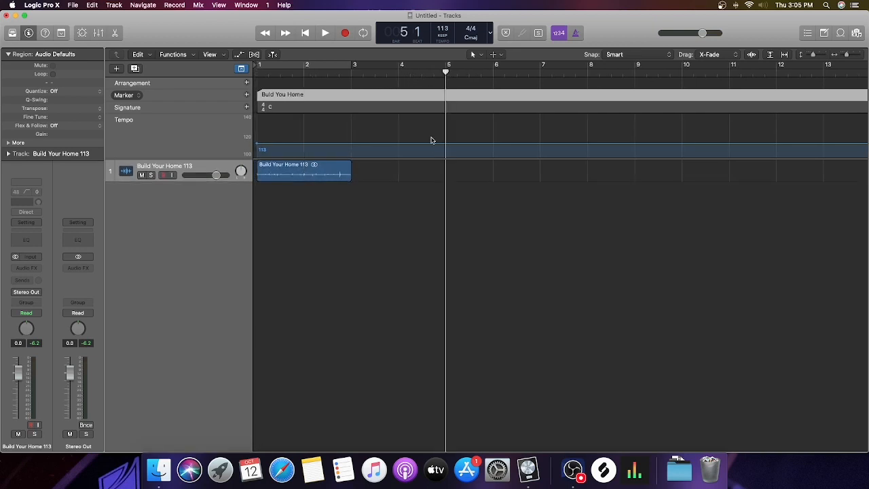
mouse_move(414, 185)
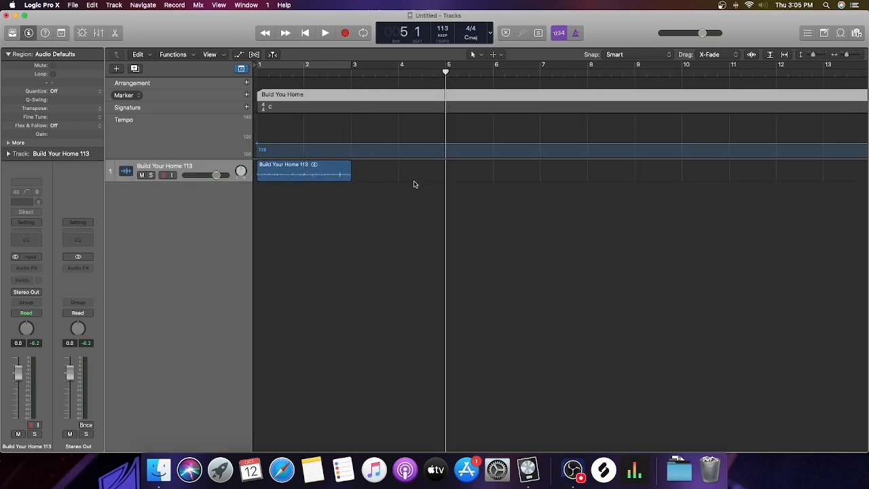
mouse_move(377, 367)
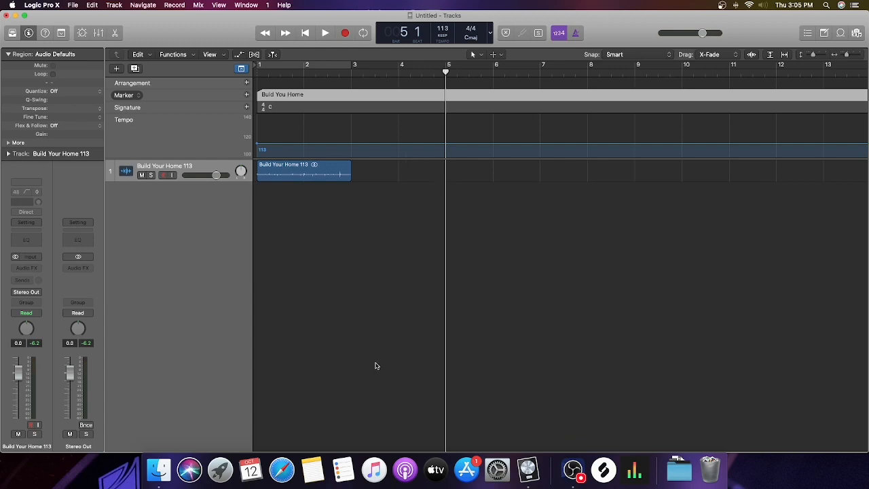
Find Days Of Elijah new 100.wav on the Ash SSD in Finder and bring it toward bar 5
click(158, 469)
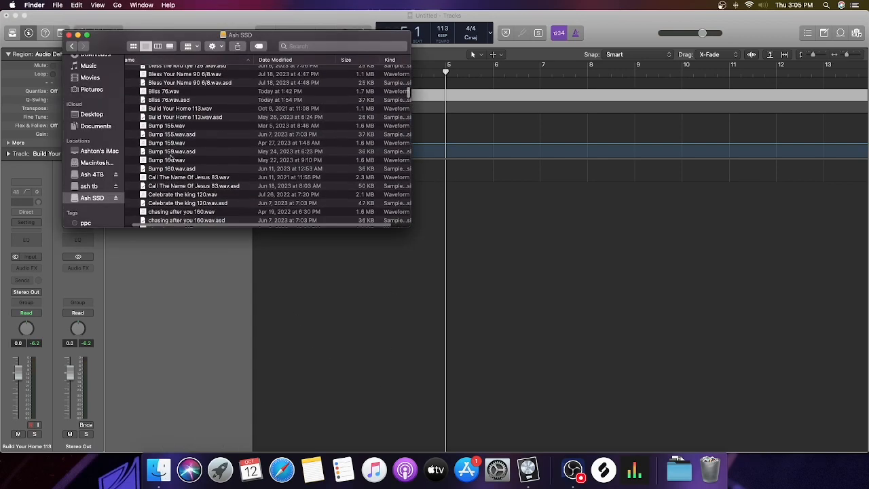
scroll(down, 3)
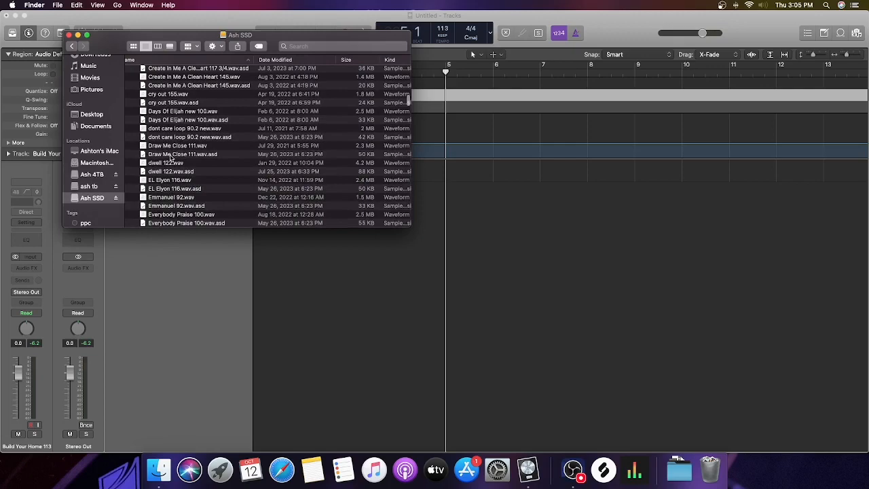
scroll(down, 3)
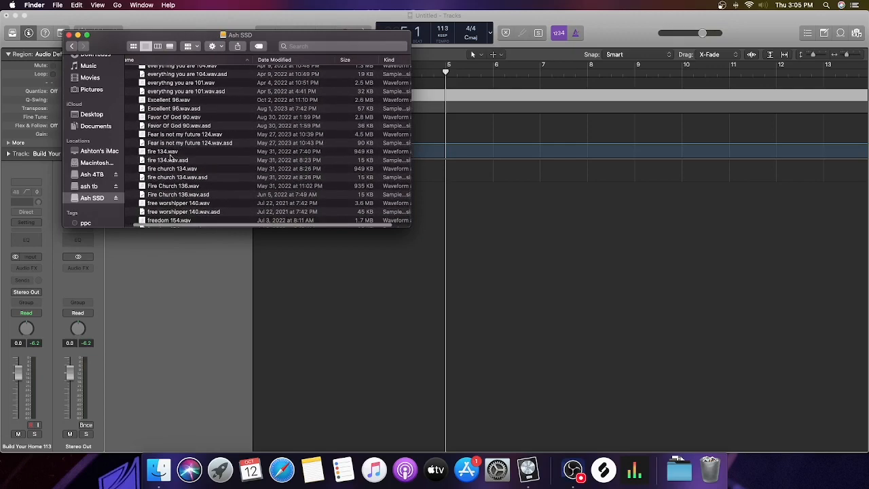
scroll(down, 3)
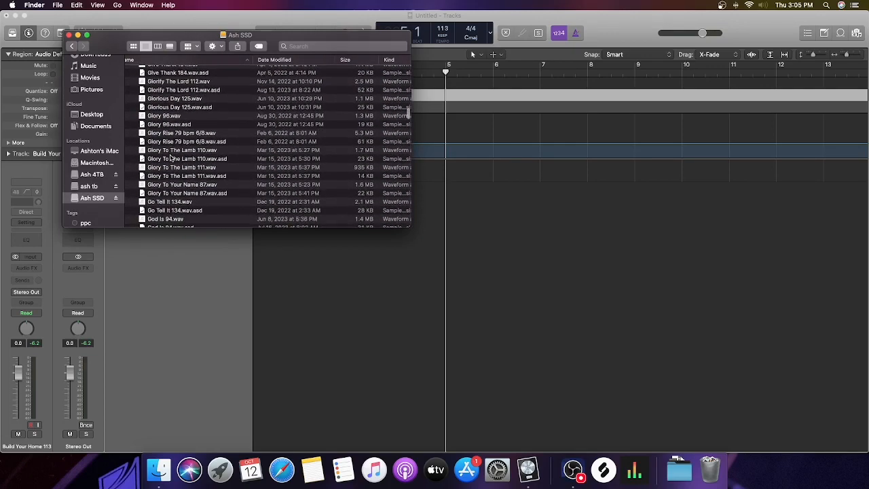
scroll(up, 3)
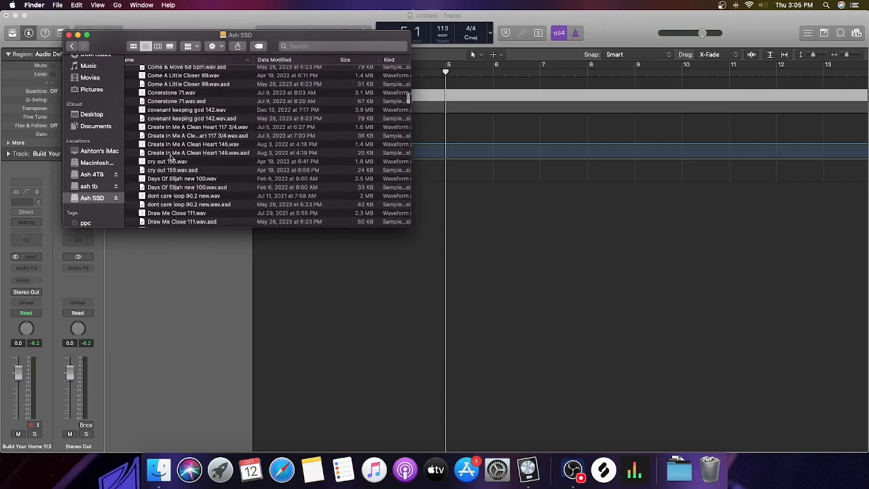
scroll(up, 3)
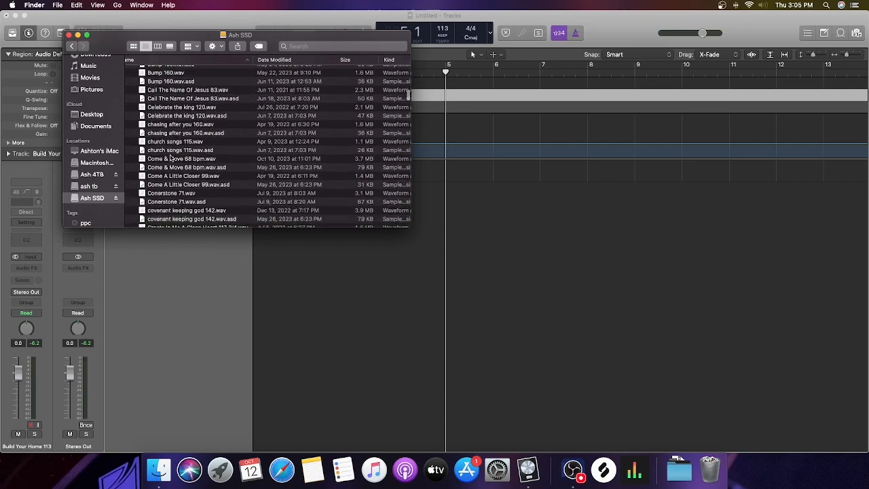
scroll(down, 3)
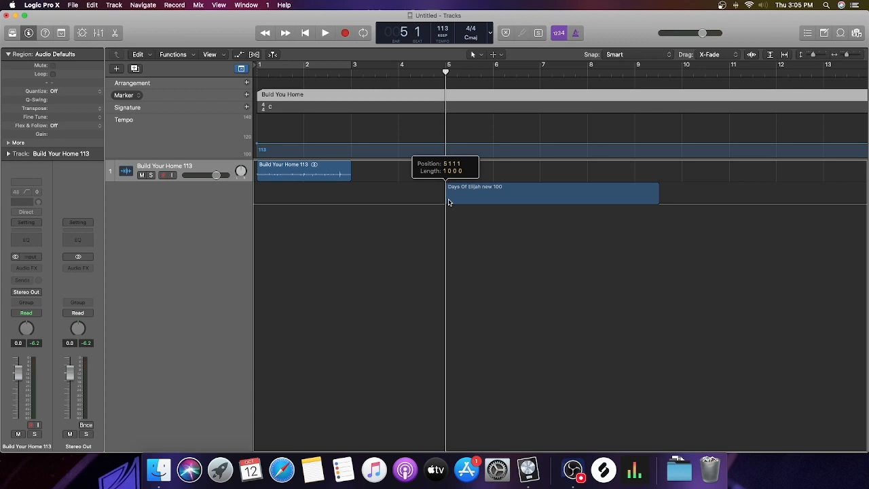
Drop Days Of Elijah new 100 at bar 5 on a new second track below the first
drag(550, 193, 550, 170)
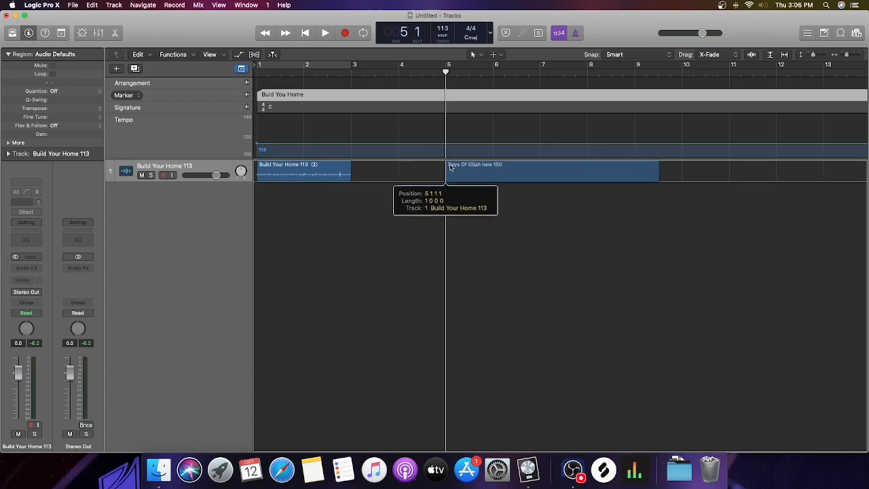
drag(551, 171, 551, 193)
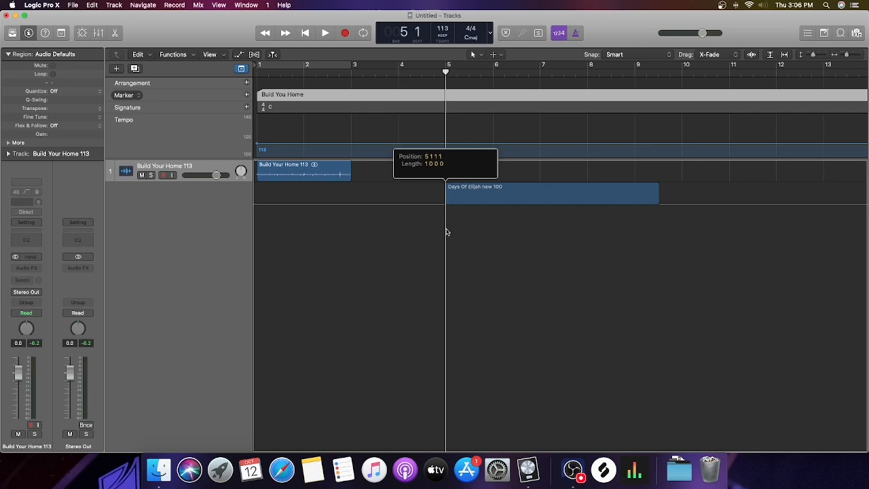
click(550, 193)
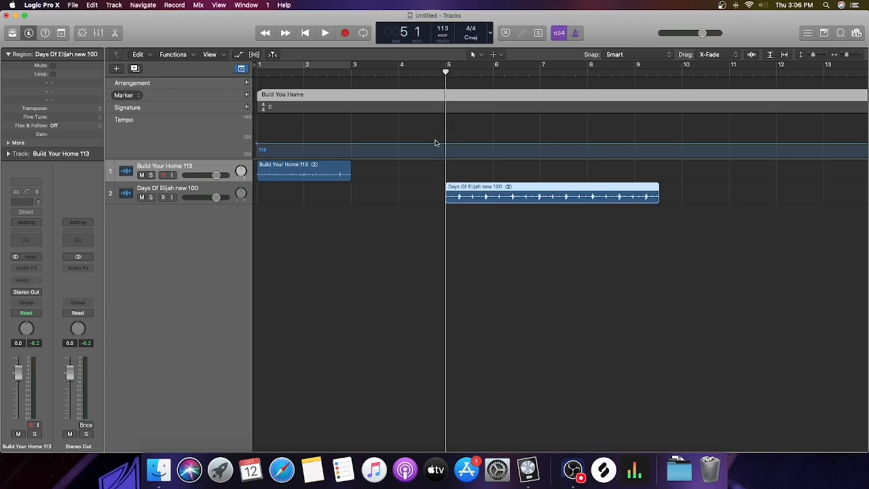
mouse_move(353, 152)
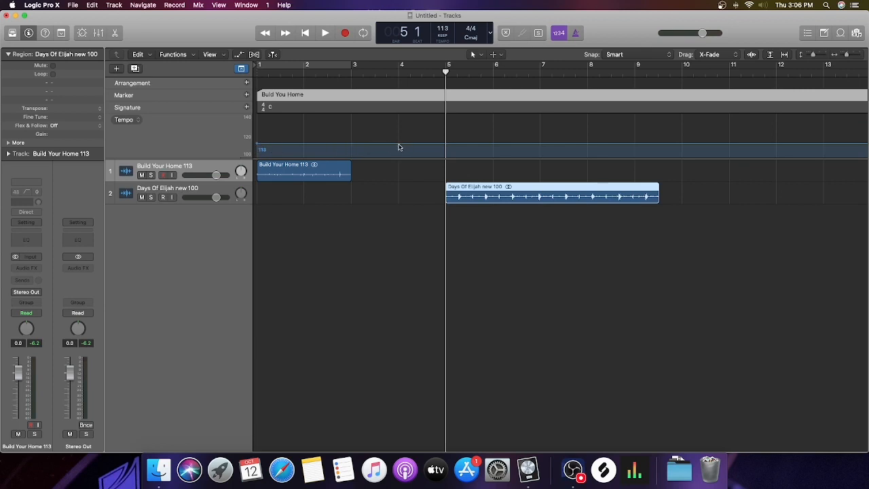
mouse_move(293, 182)
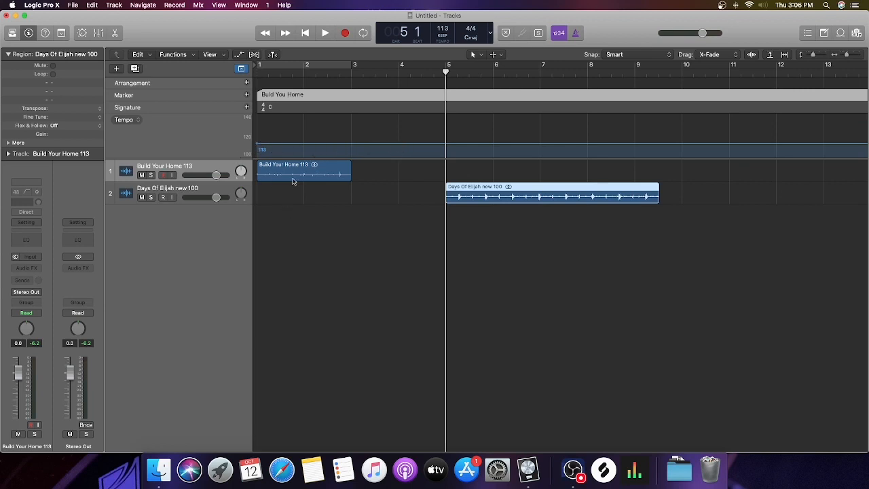
Add a tempo change at bar 5 dropping from 113 to 100 BPM
click(399, 147)
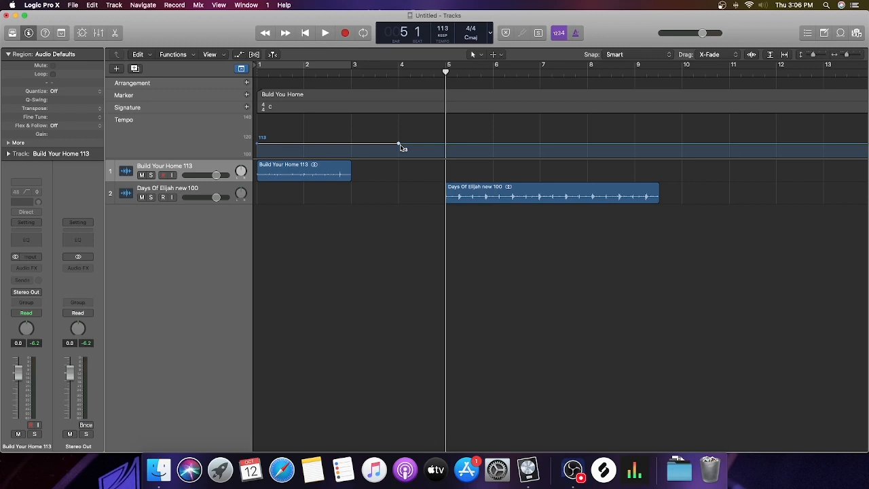
mouse_move(406, 136)
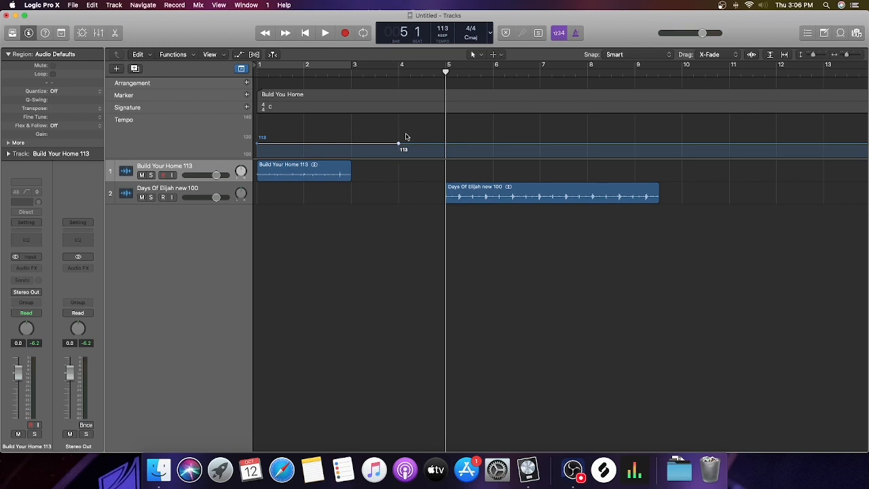
mouse_move(435, 143)
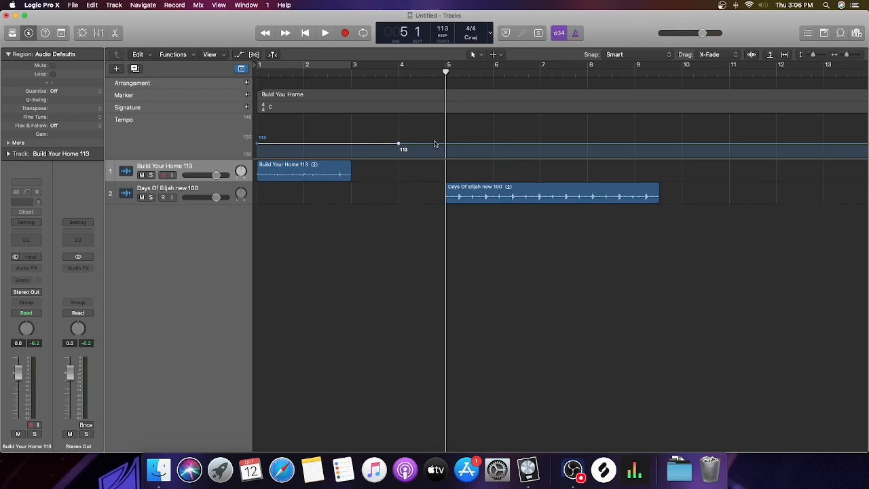
mouse_move(447, 147)
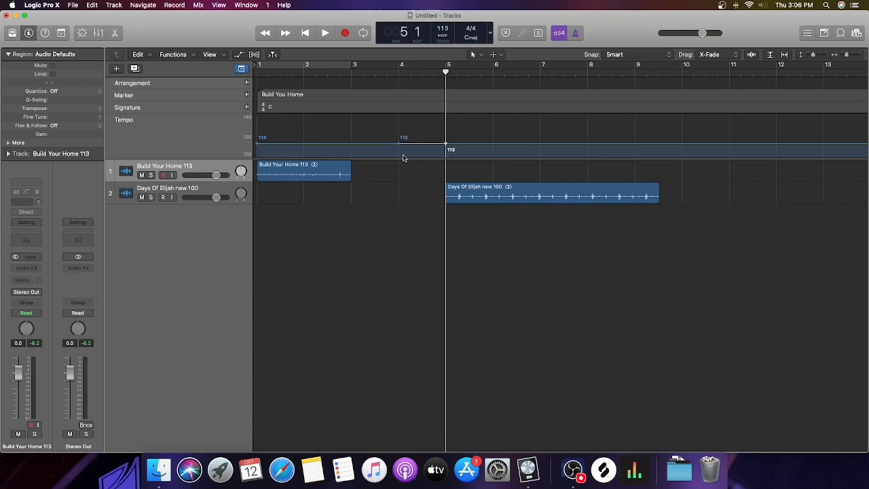
mouse_move(495, 188)
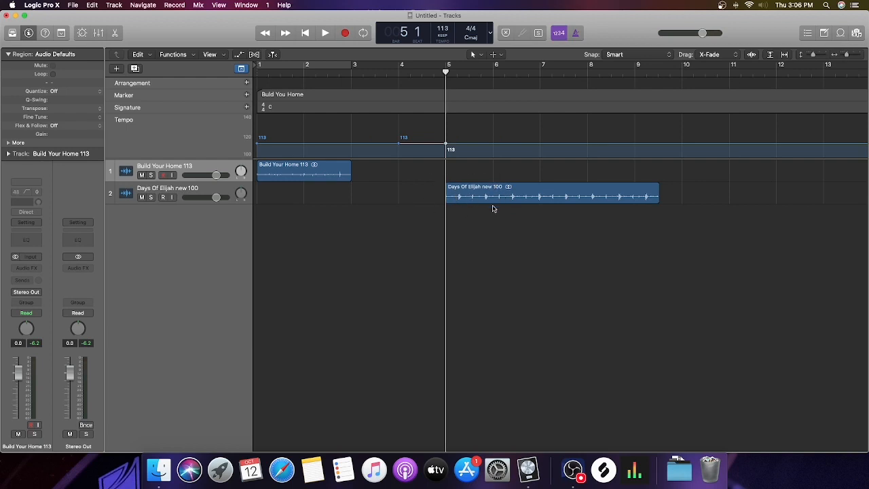
mouse_move(457, 150)
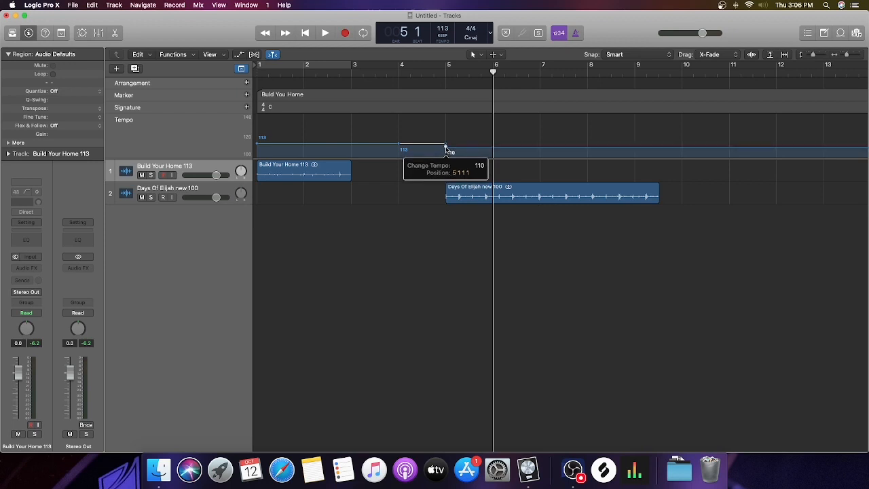
drag(445, 148, 446, 152)
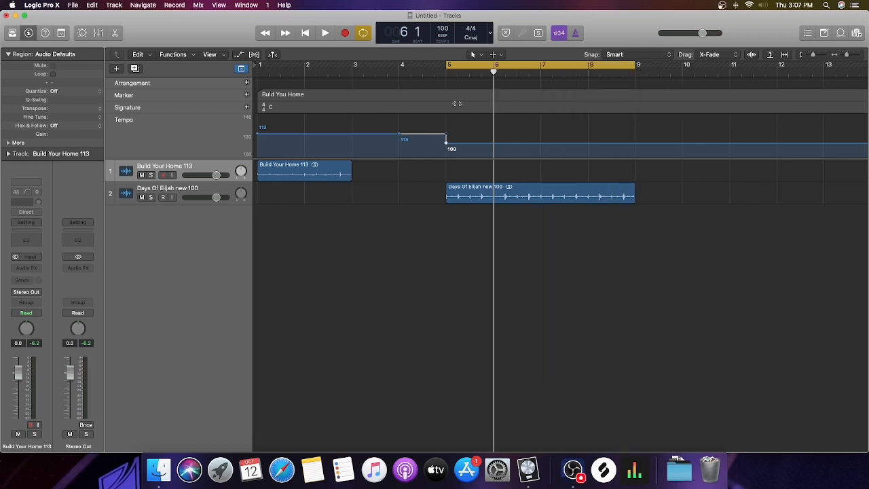
mouse_move(453, 53)
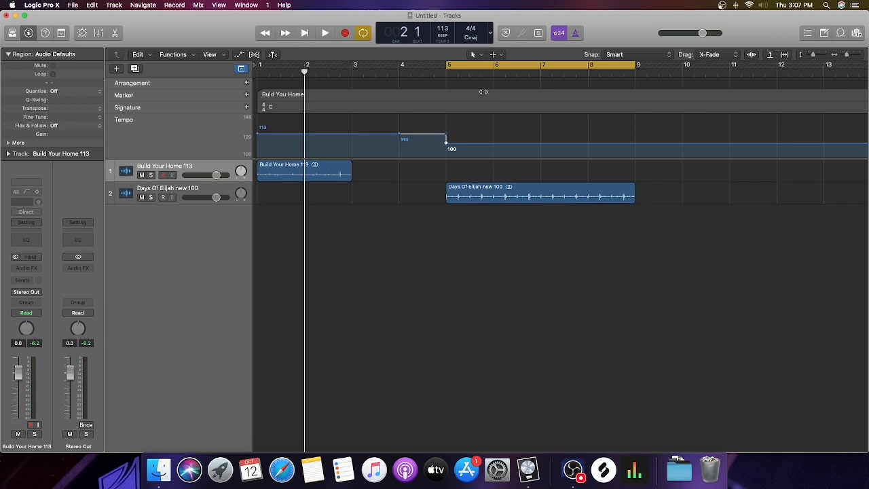
click(445, 66)
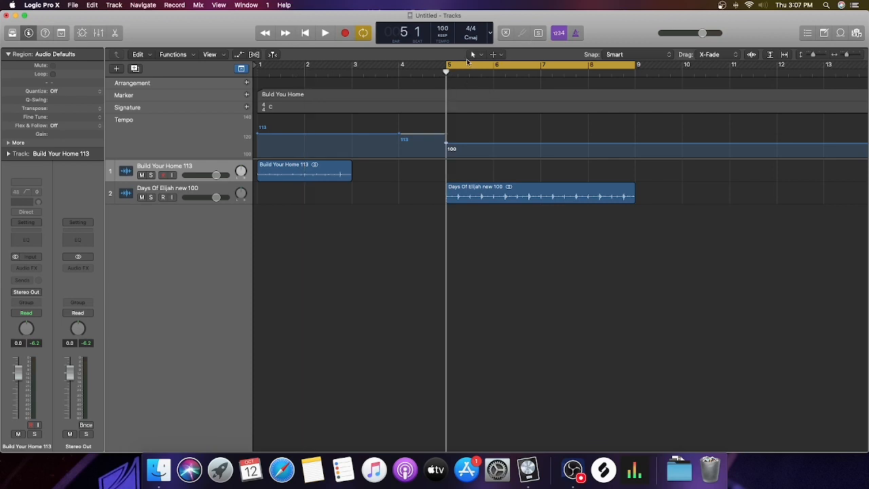
click(325, 32)
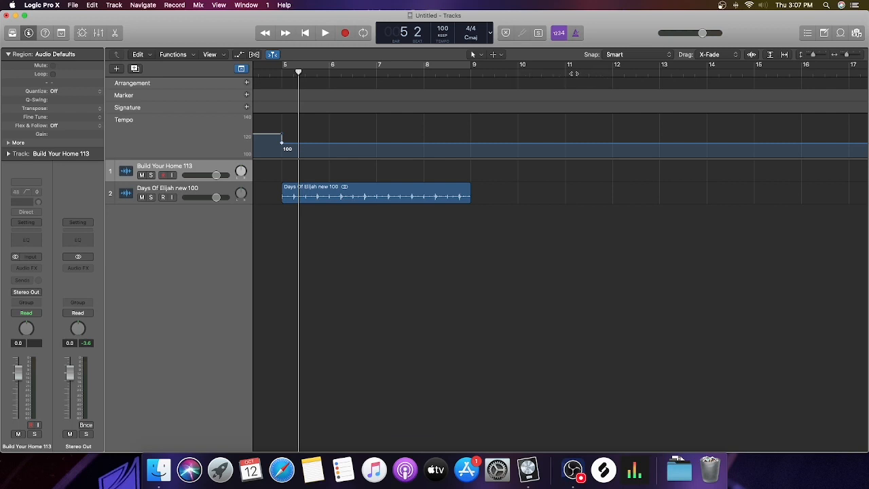
Place the playhead at bar 11 and bring the Finder browser forward
click(568, 65)
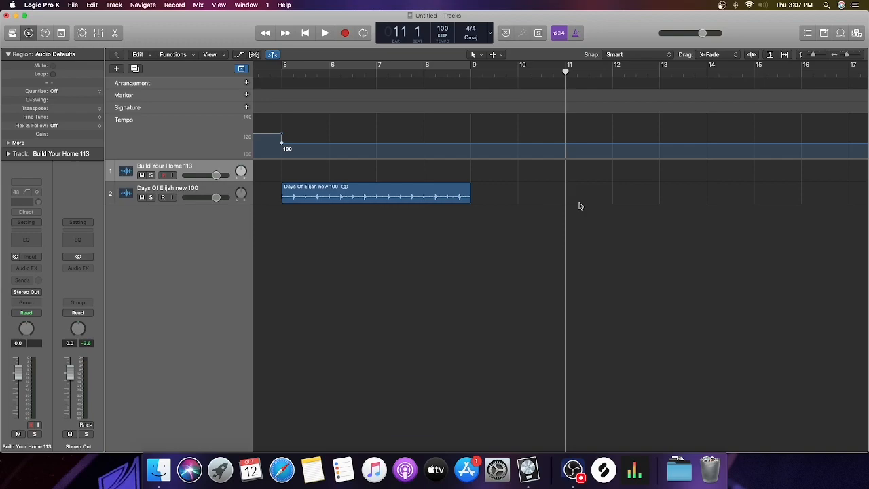
mouse_move(158, 468)
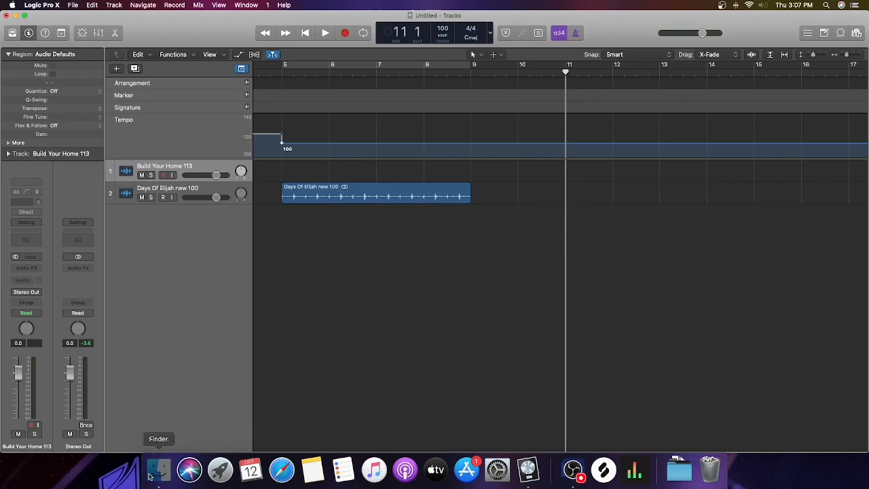
click(157, 470)
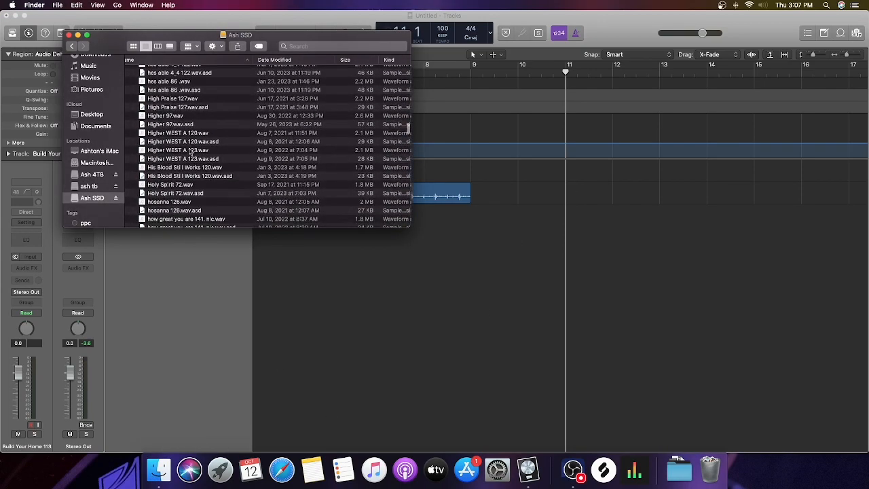
Drag 6/8 94.wav from the NLC Loops folder onto a new third track at bar 11
scroll(down, 3)
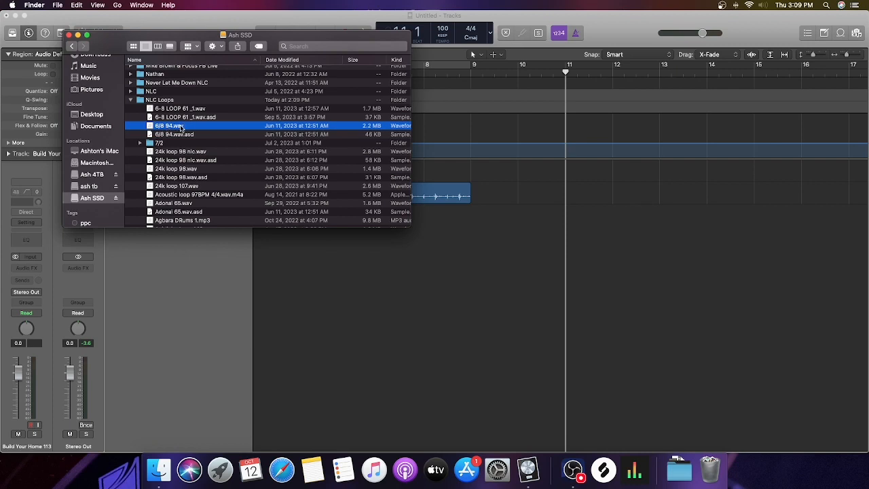
drag(168, 124, 584, 170)
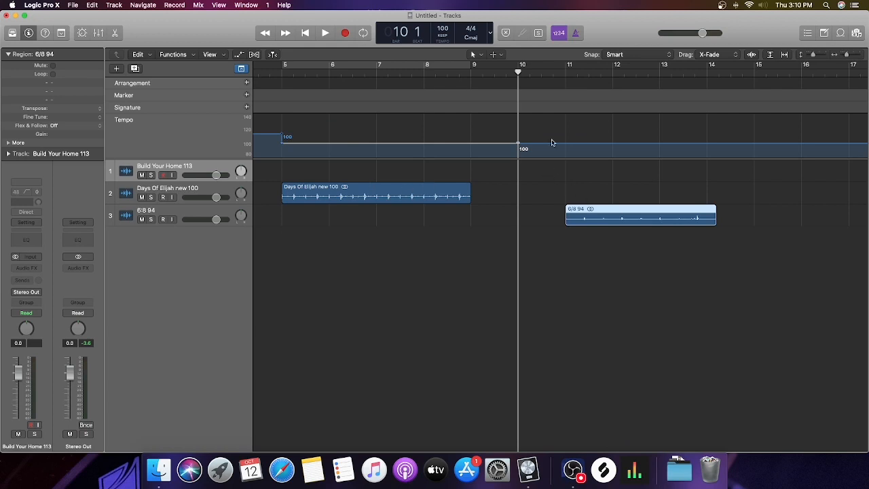
Drop the tempo to 94 BPM at bar 11 and begin a time signature change there
click(565, 73)
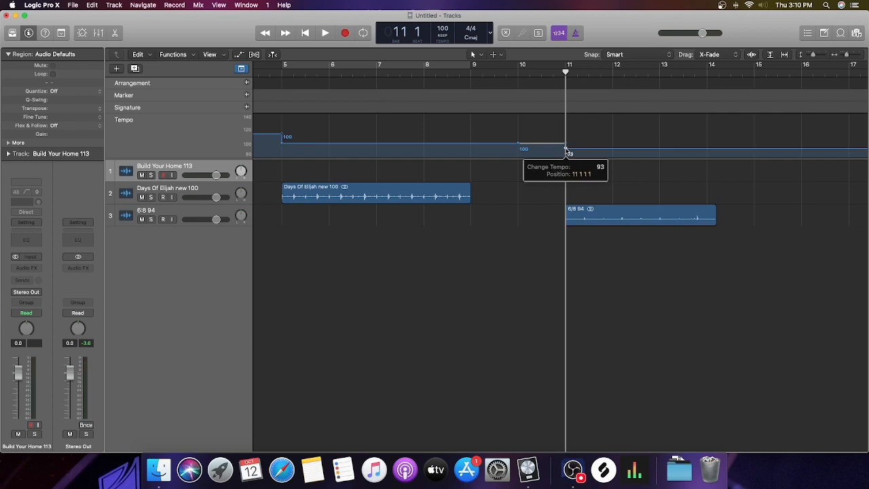
drag(565, 144, 565, 151)
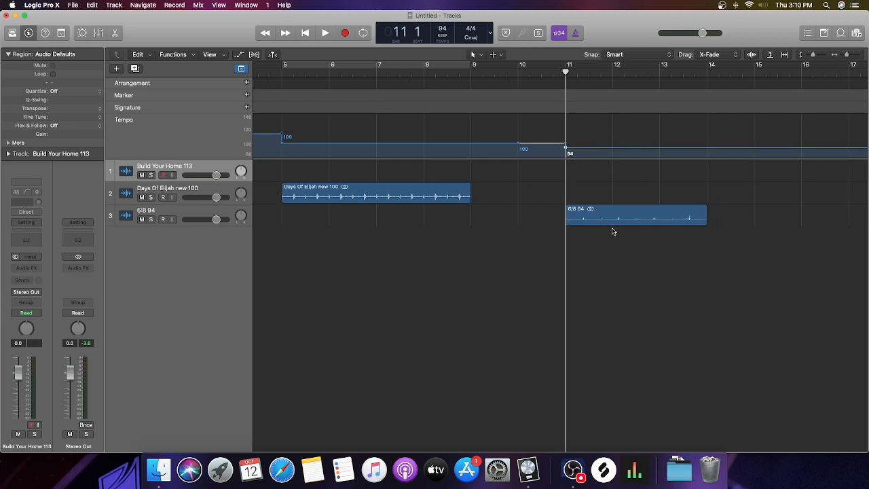
mouse_move(494, 158)
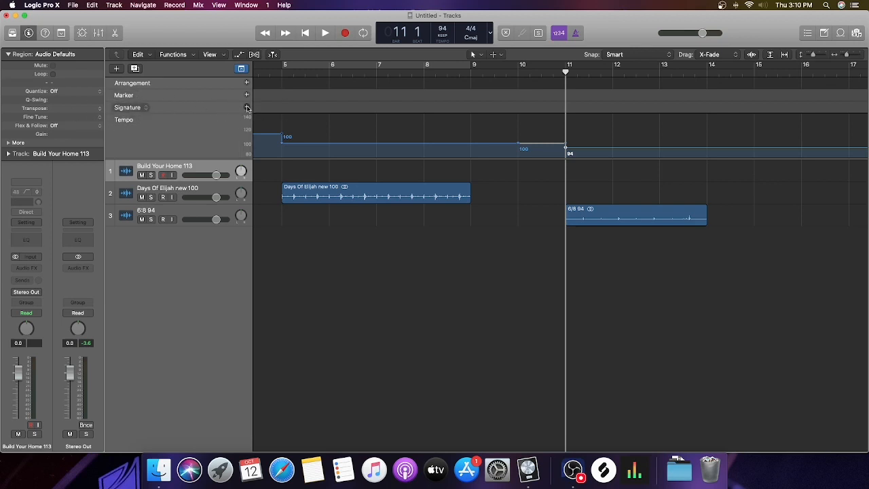
click(248, 108)
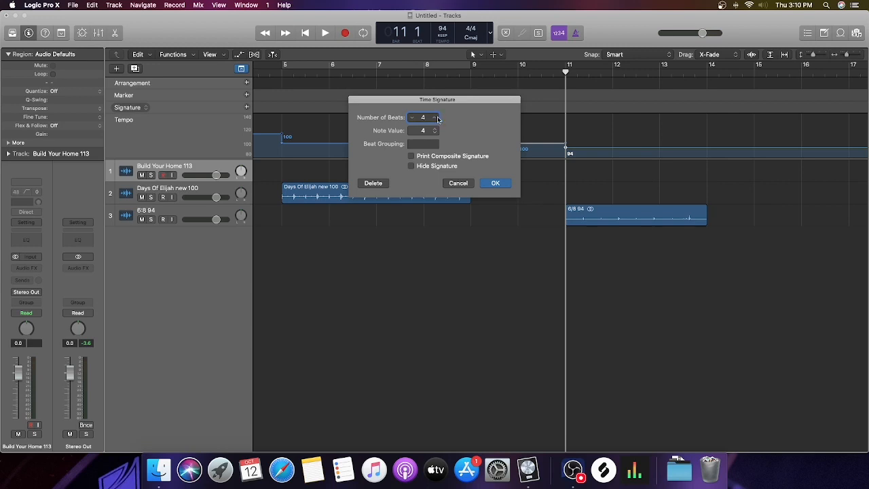
Set the bar 11 time signature's note value to eighth notes and confirm 6/8
click(424, 131)
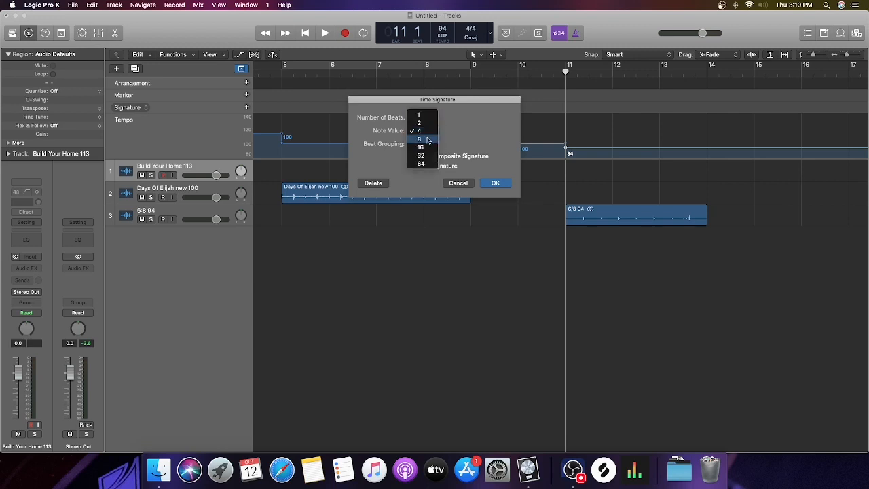
click(420, 138)
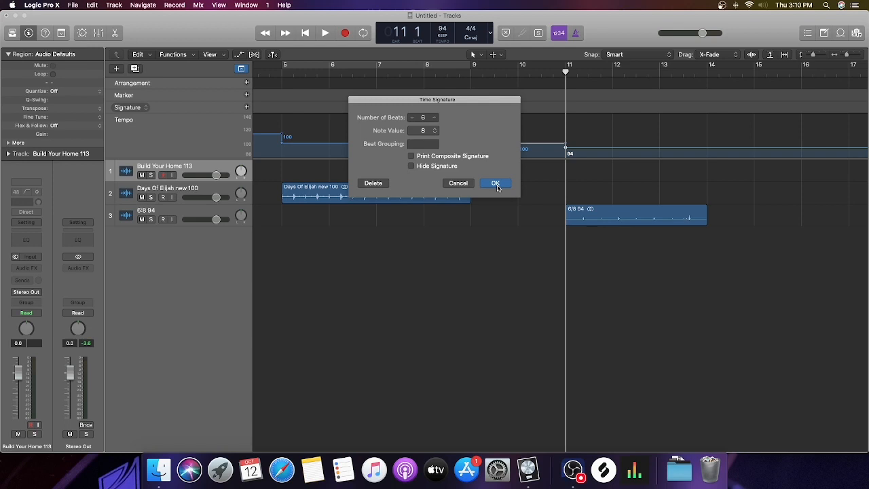
click(494, 182)
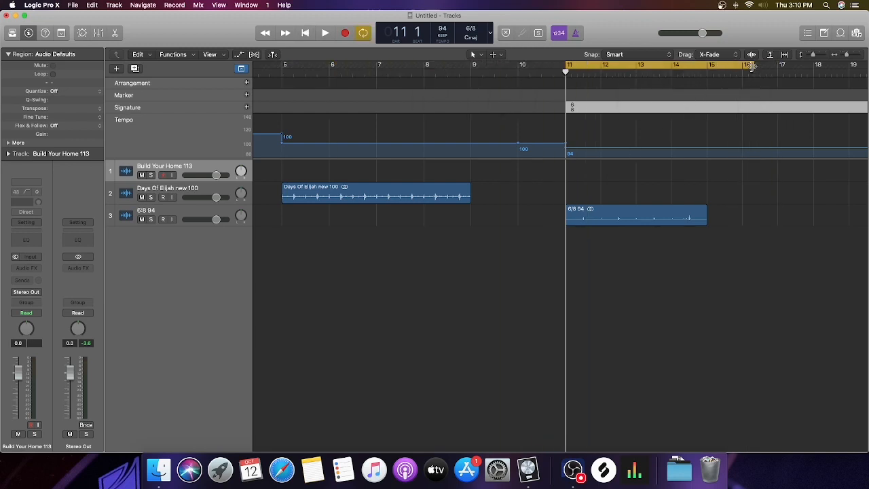
Select the 6/8 loop region and audition it with a brief play and stop
drag(750, 65, 709, 65)
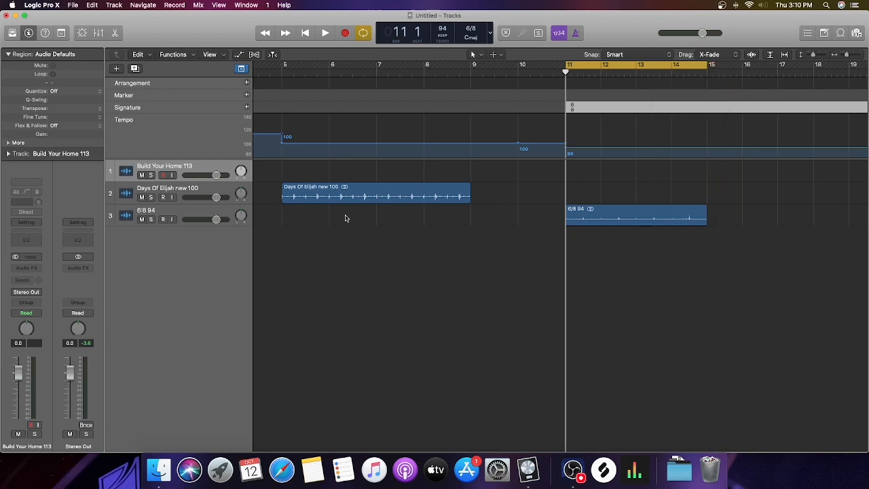
click(636, 216)
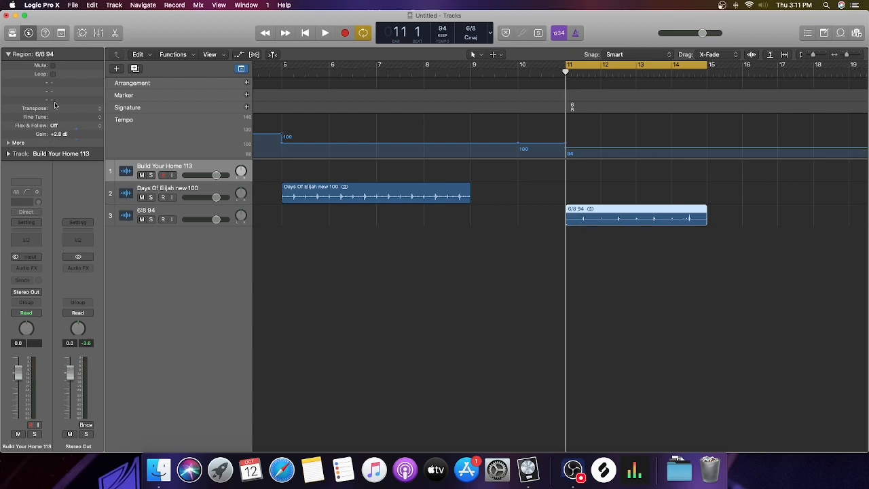
click(324, 33)
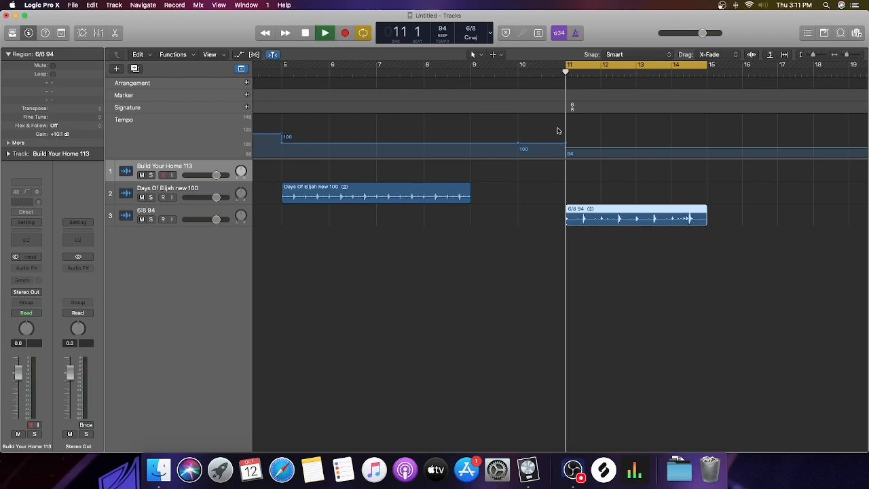
click(326, 33)
text(Build You Home)
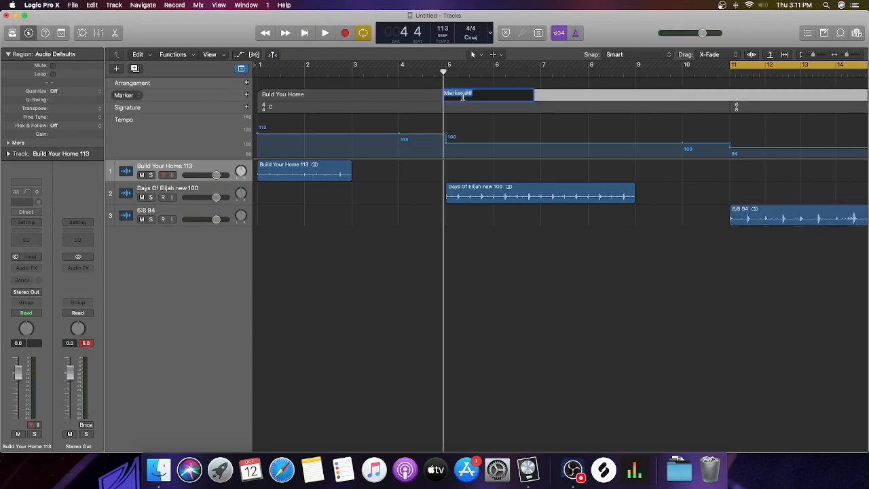
Name the bar 5 marker Days and rename the bar 11 marker to 'hea'
text(Days)
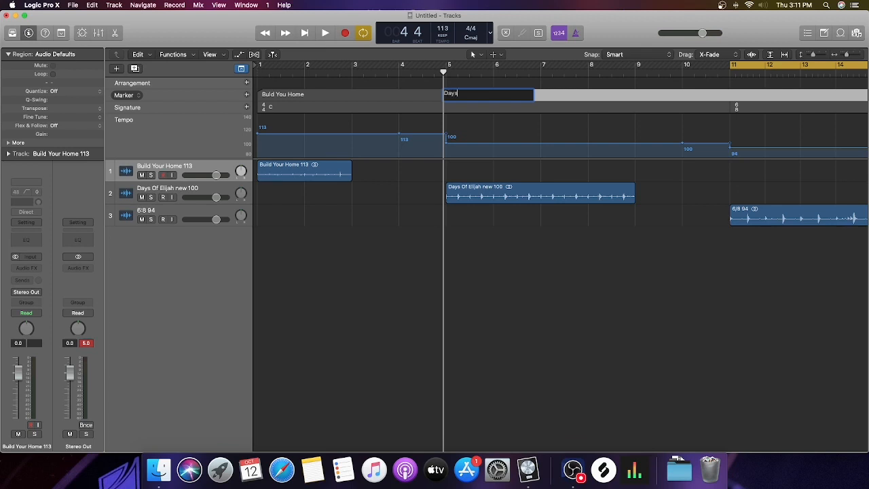
scroll(right, 3)
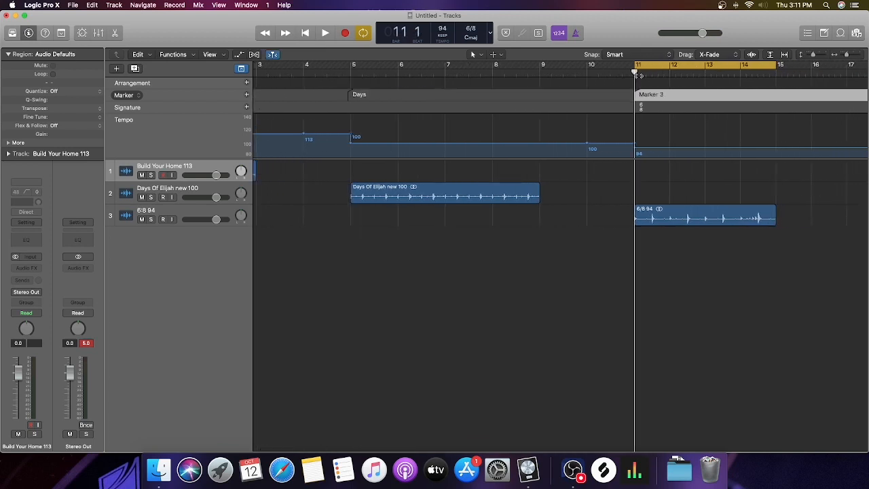
double_click(651, 94)
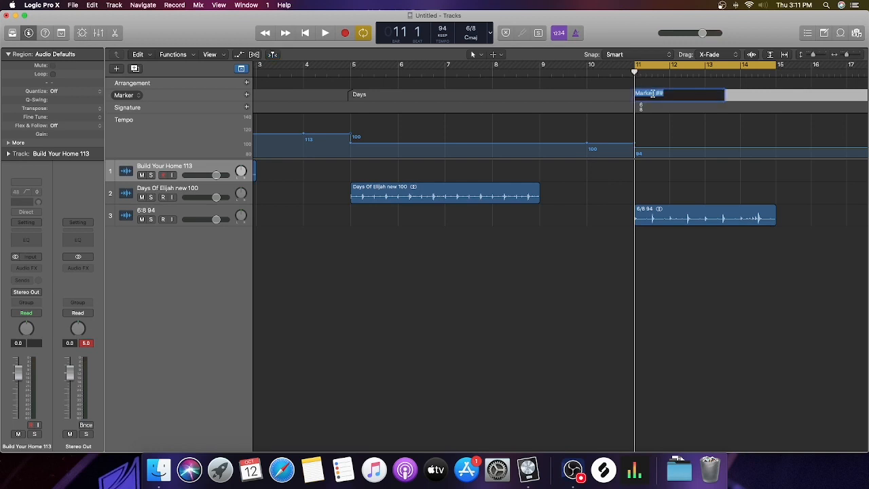
text(hea)
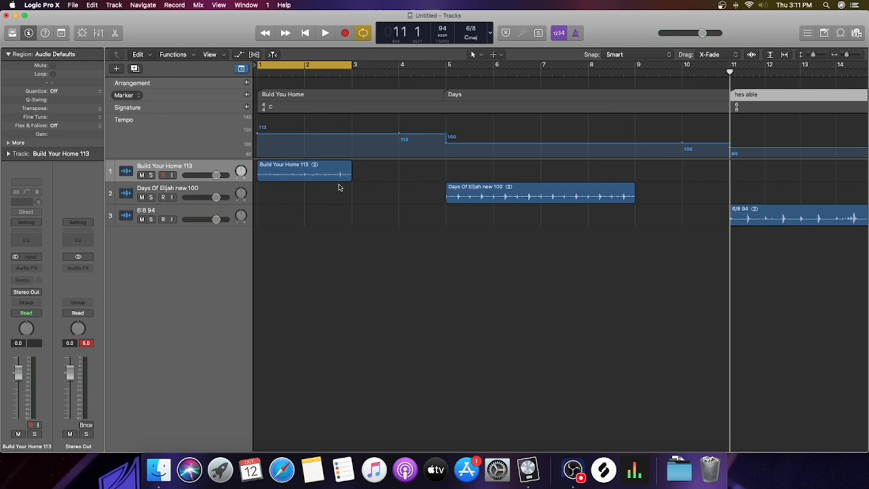
Audition the first loop, then move the cycle range to bars 5–9 over the second loop
click(324, 33)
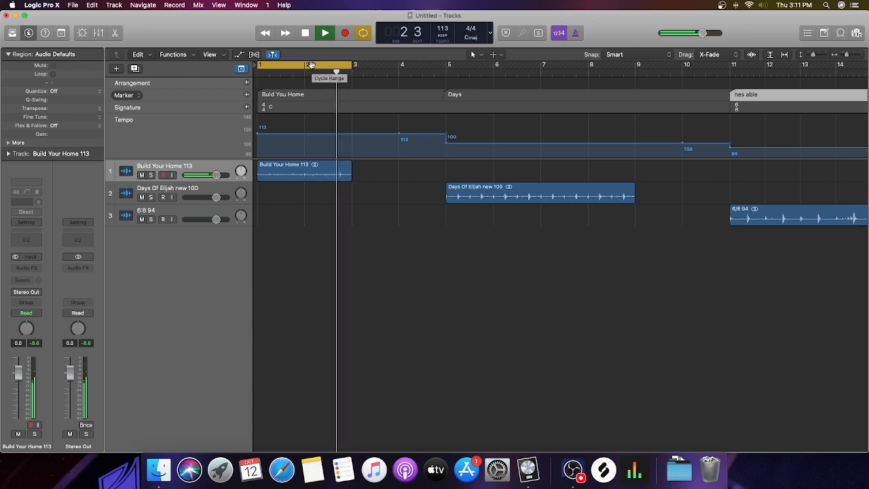
click(325, 33)
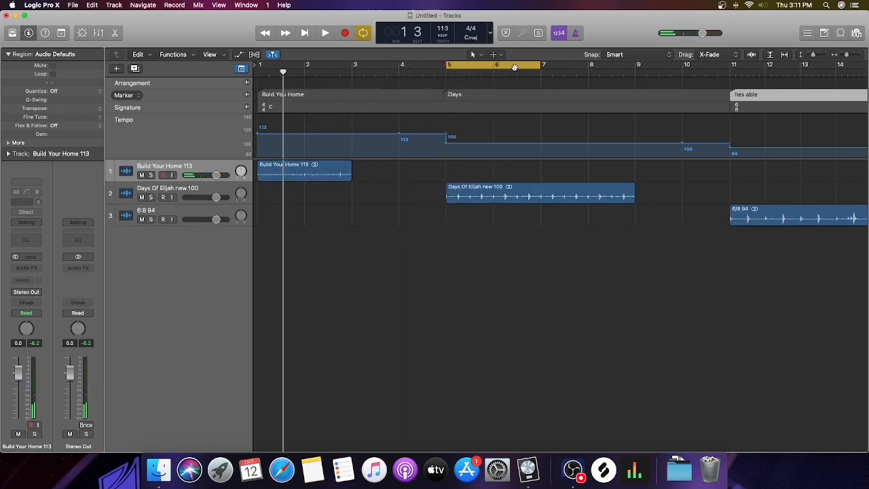
drag(543, 65, 637, 65)
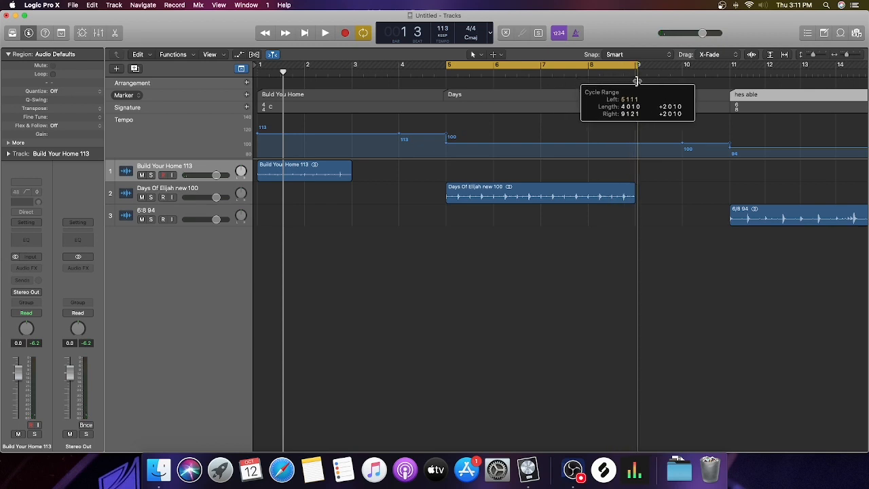
Play the second loop, shift the cycle range to bar 11 for the 6/8 loop, then stop
click(324, 33)
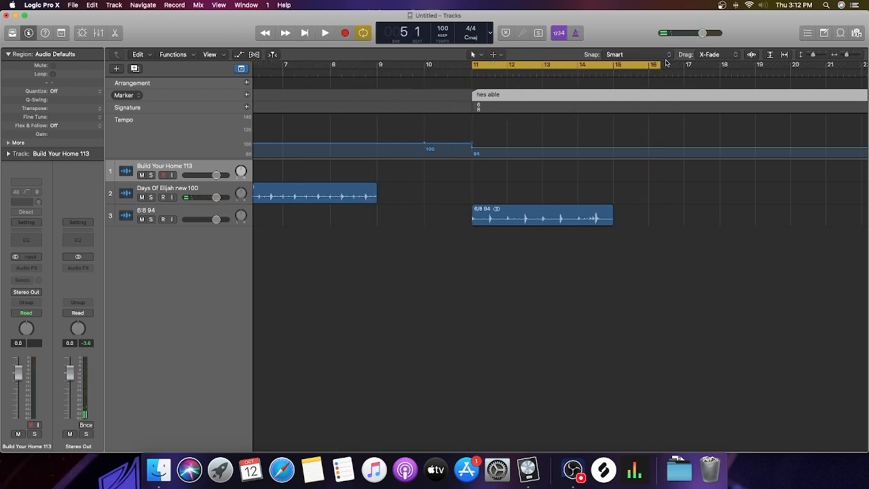
drag(655, 65, 614, 66)
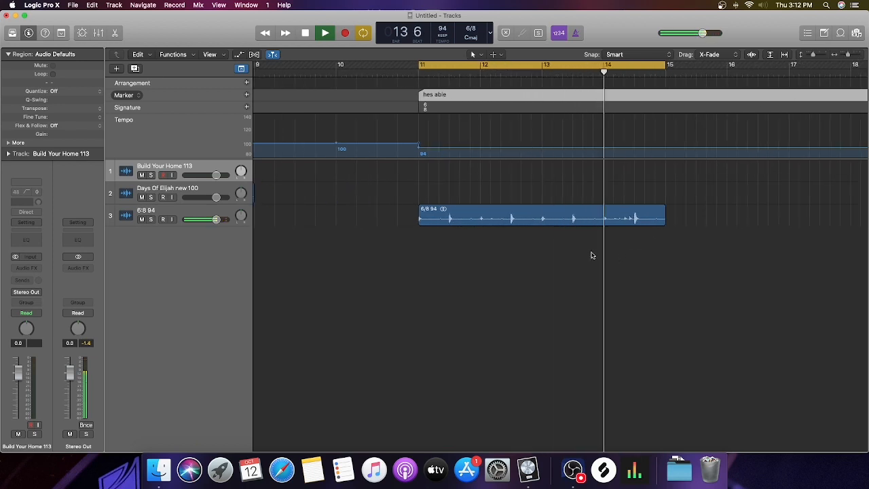
click(421, 66)
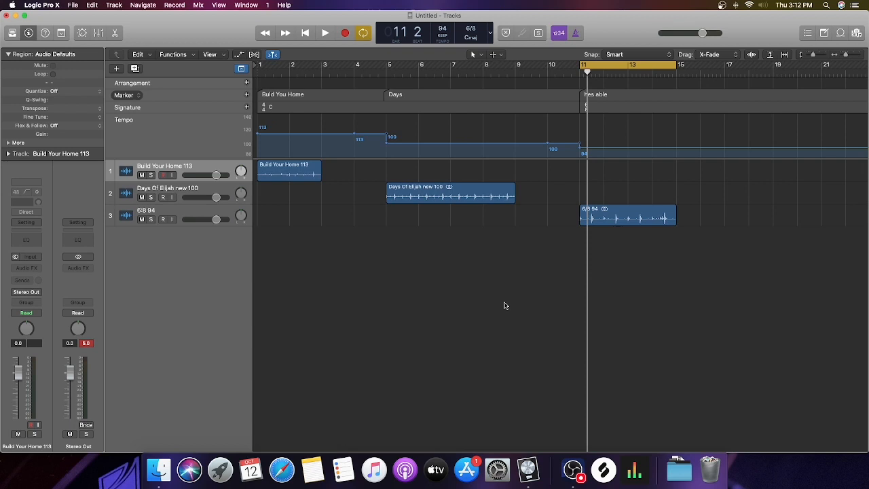
mouse_move(378, 157)
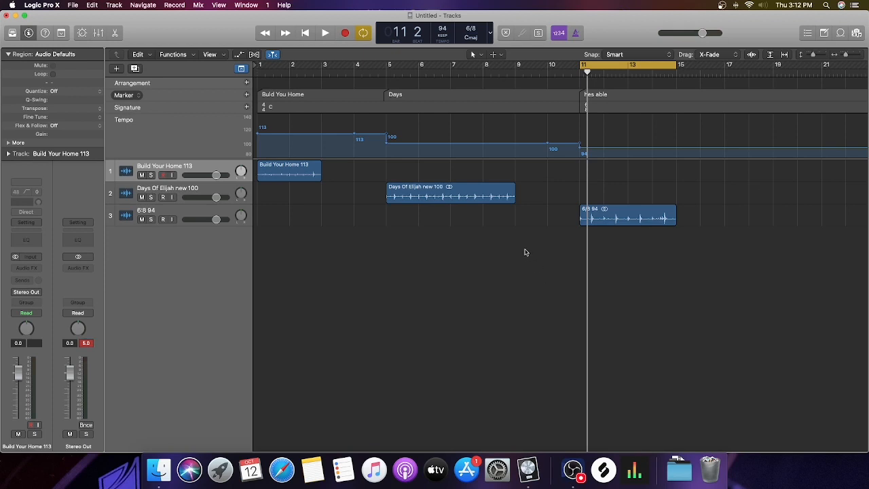
mouse_move(481, 383)
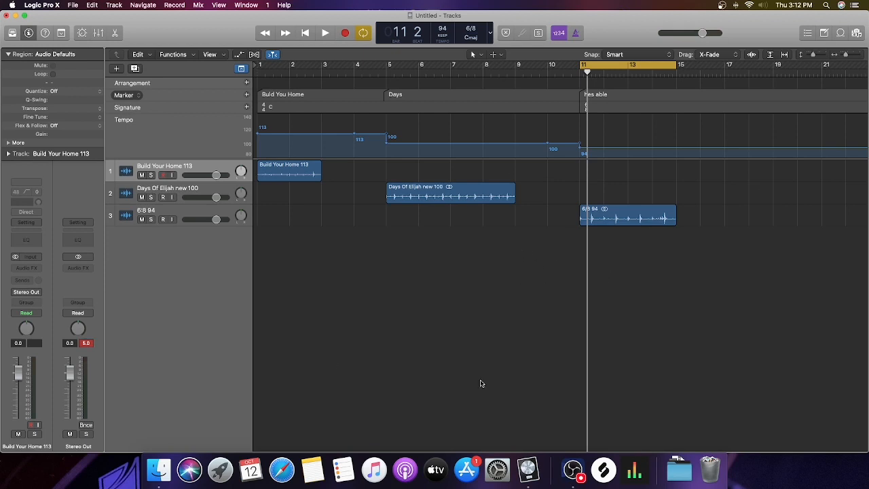
mouse_move(391, 320)
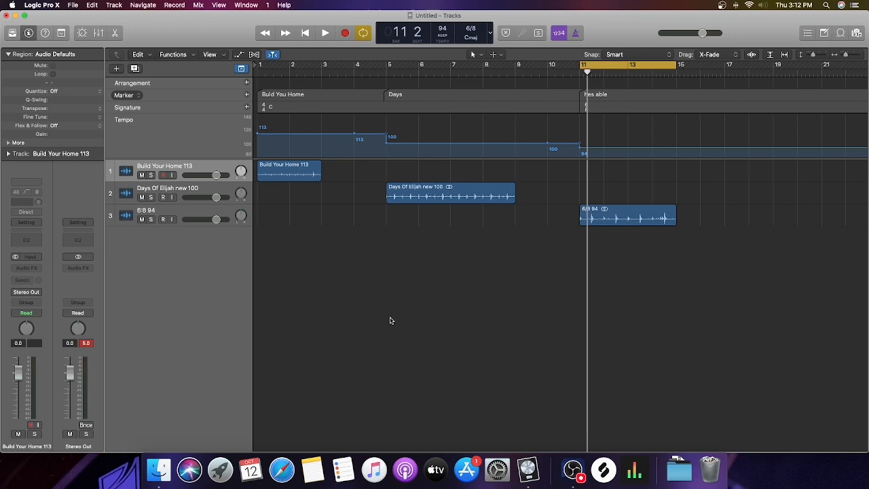
mouse_move(256, 305)
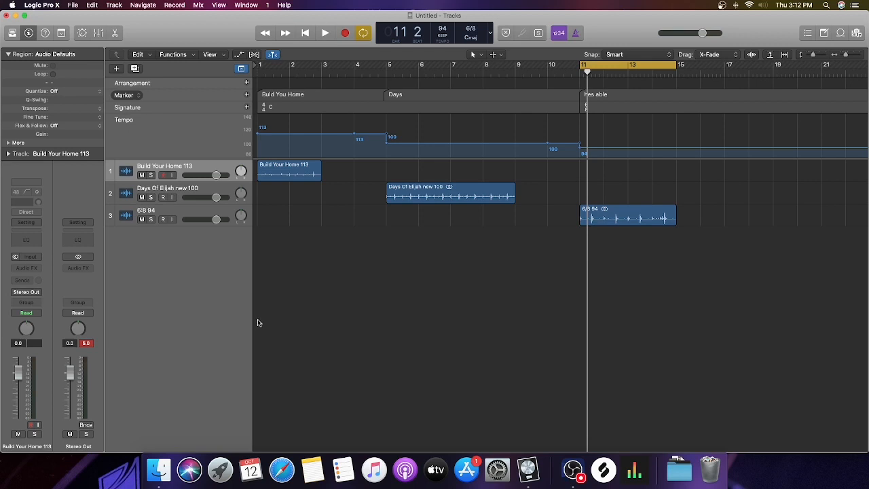
mouse_move(362, 262)
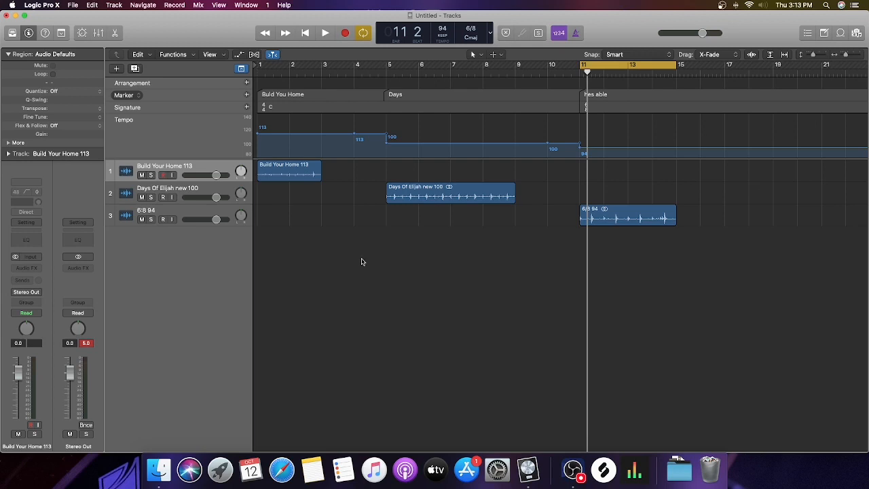
mouse_move(384, 256)
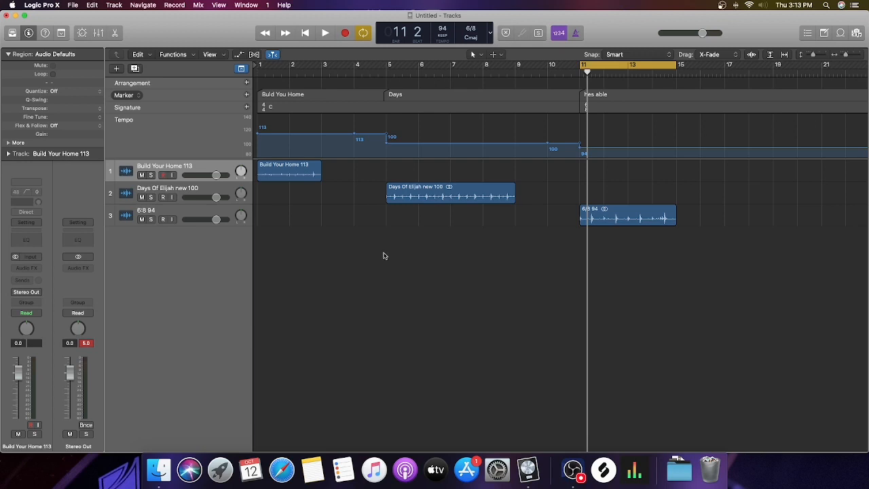